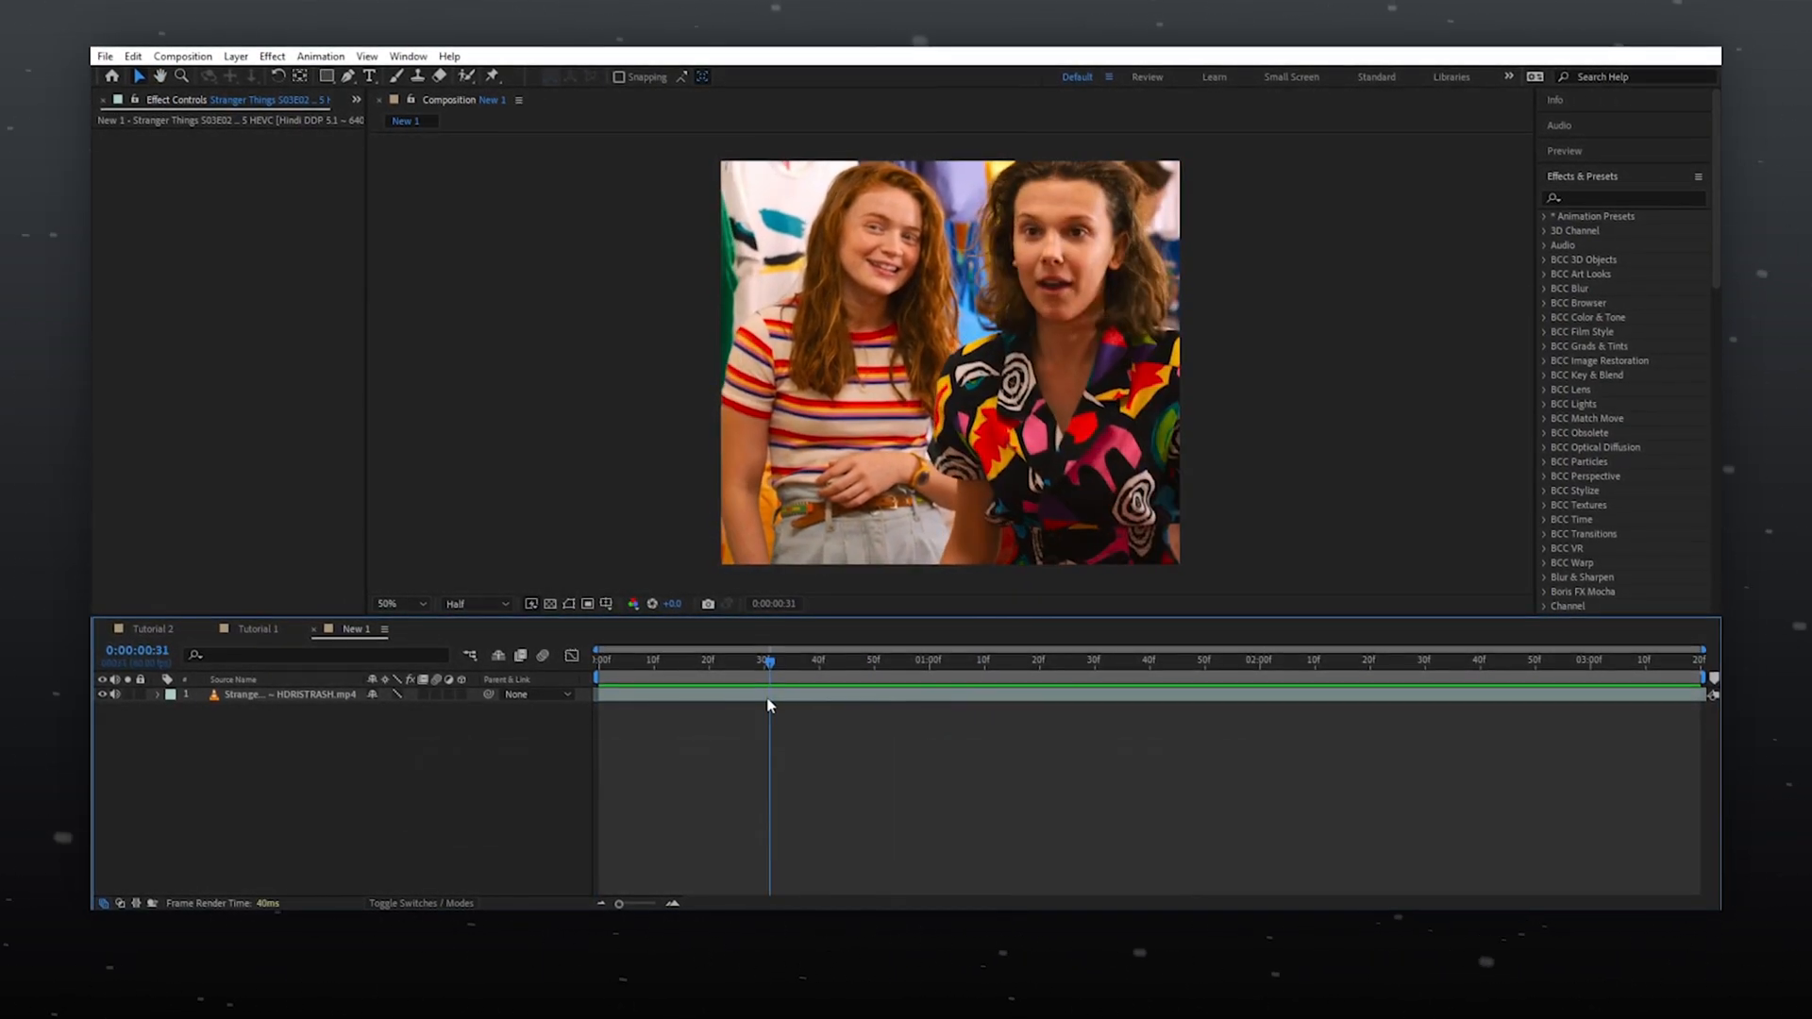
# Apply Lumetri Color to the Stranger Things clip and collapse its settings.
pyautogui.write('lumtri')
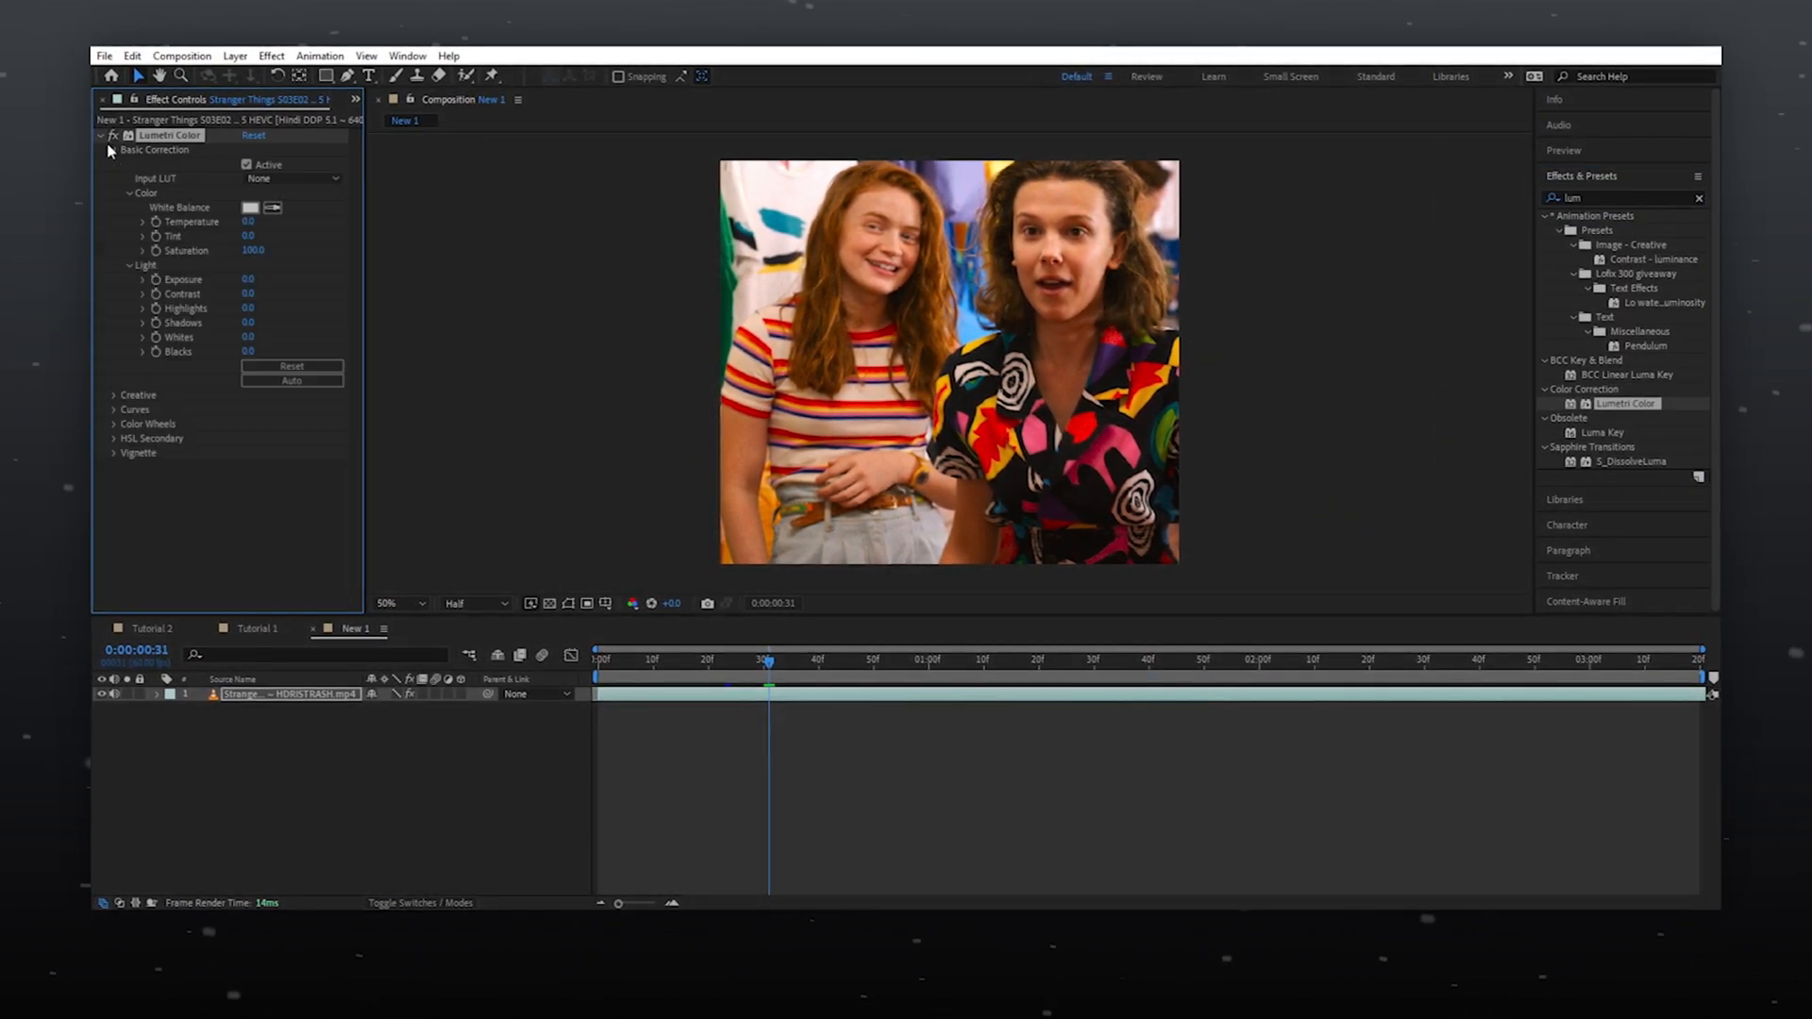
pyautogui.click(255, 250)
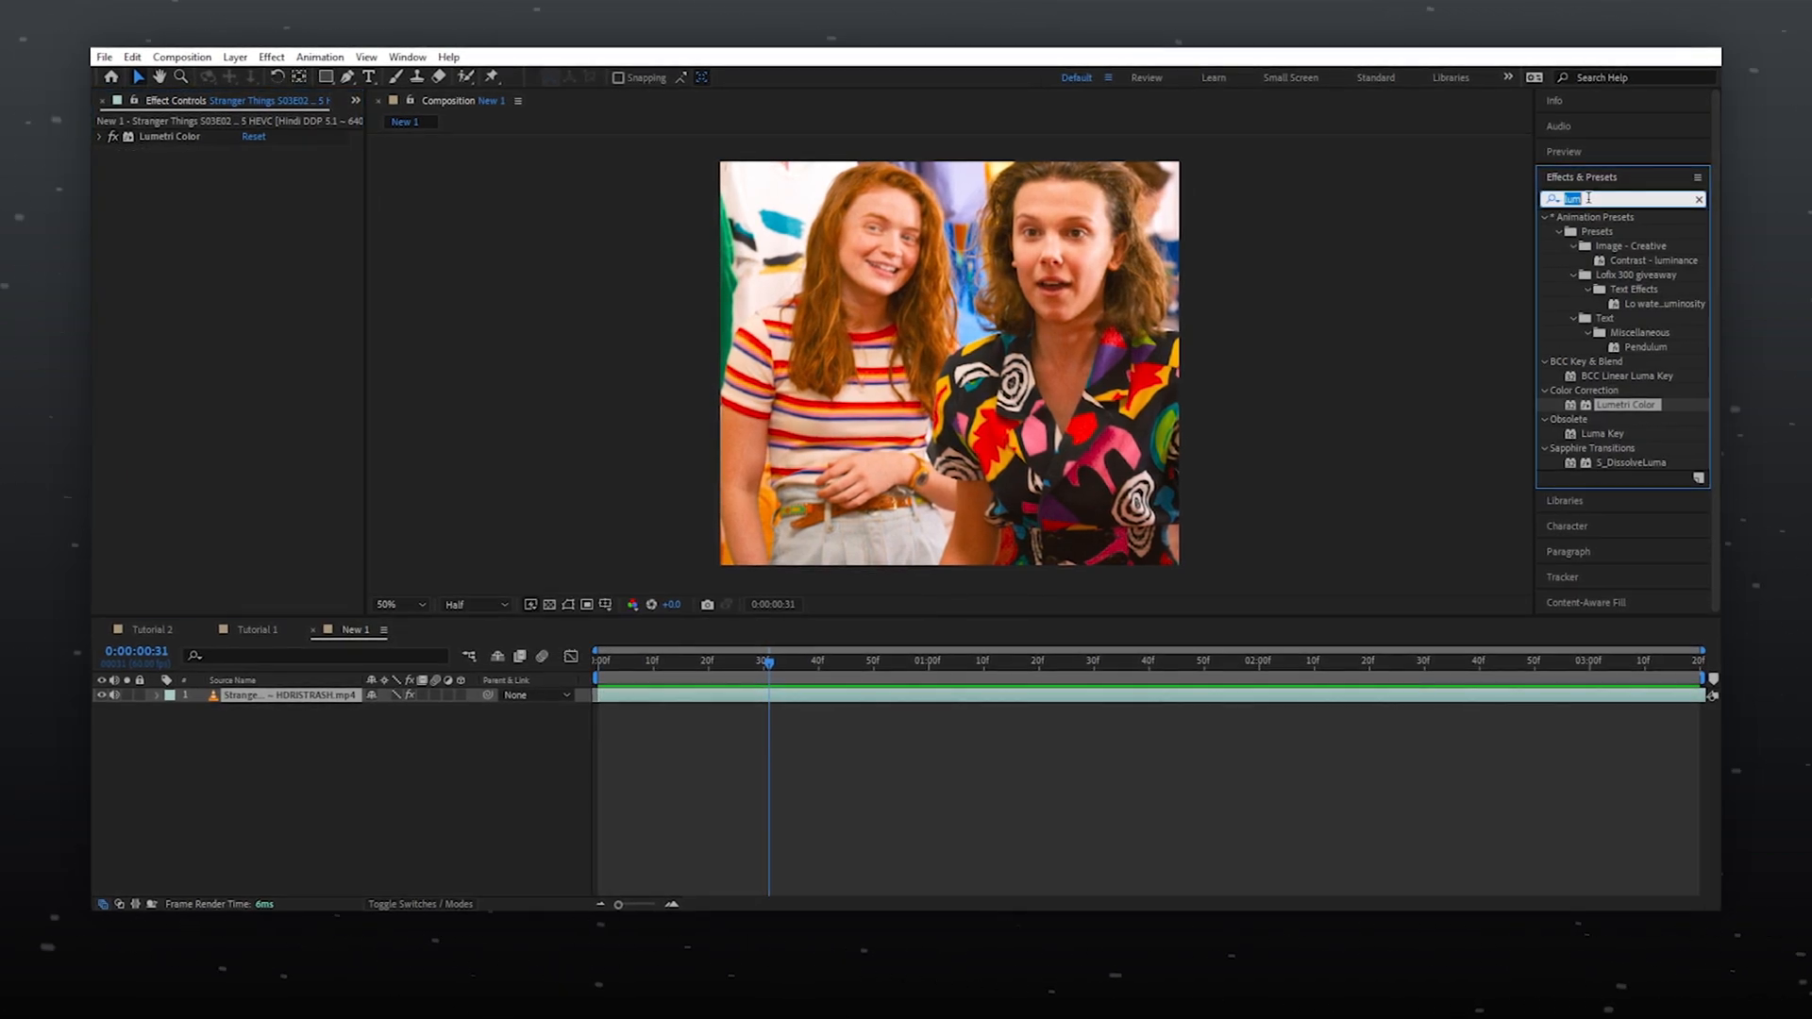
# Add Sharpen and Unsharp Mask to the clip, adjusting the Unsharp Mask radius.
pyautogui.write('sharp')
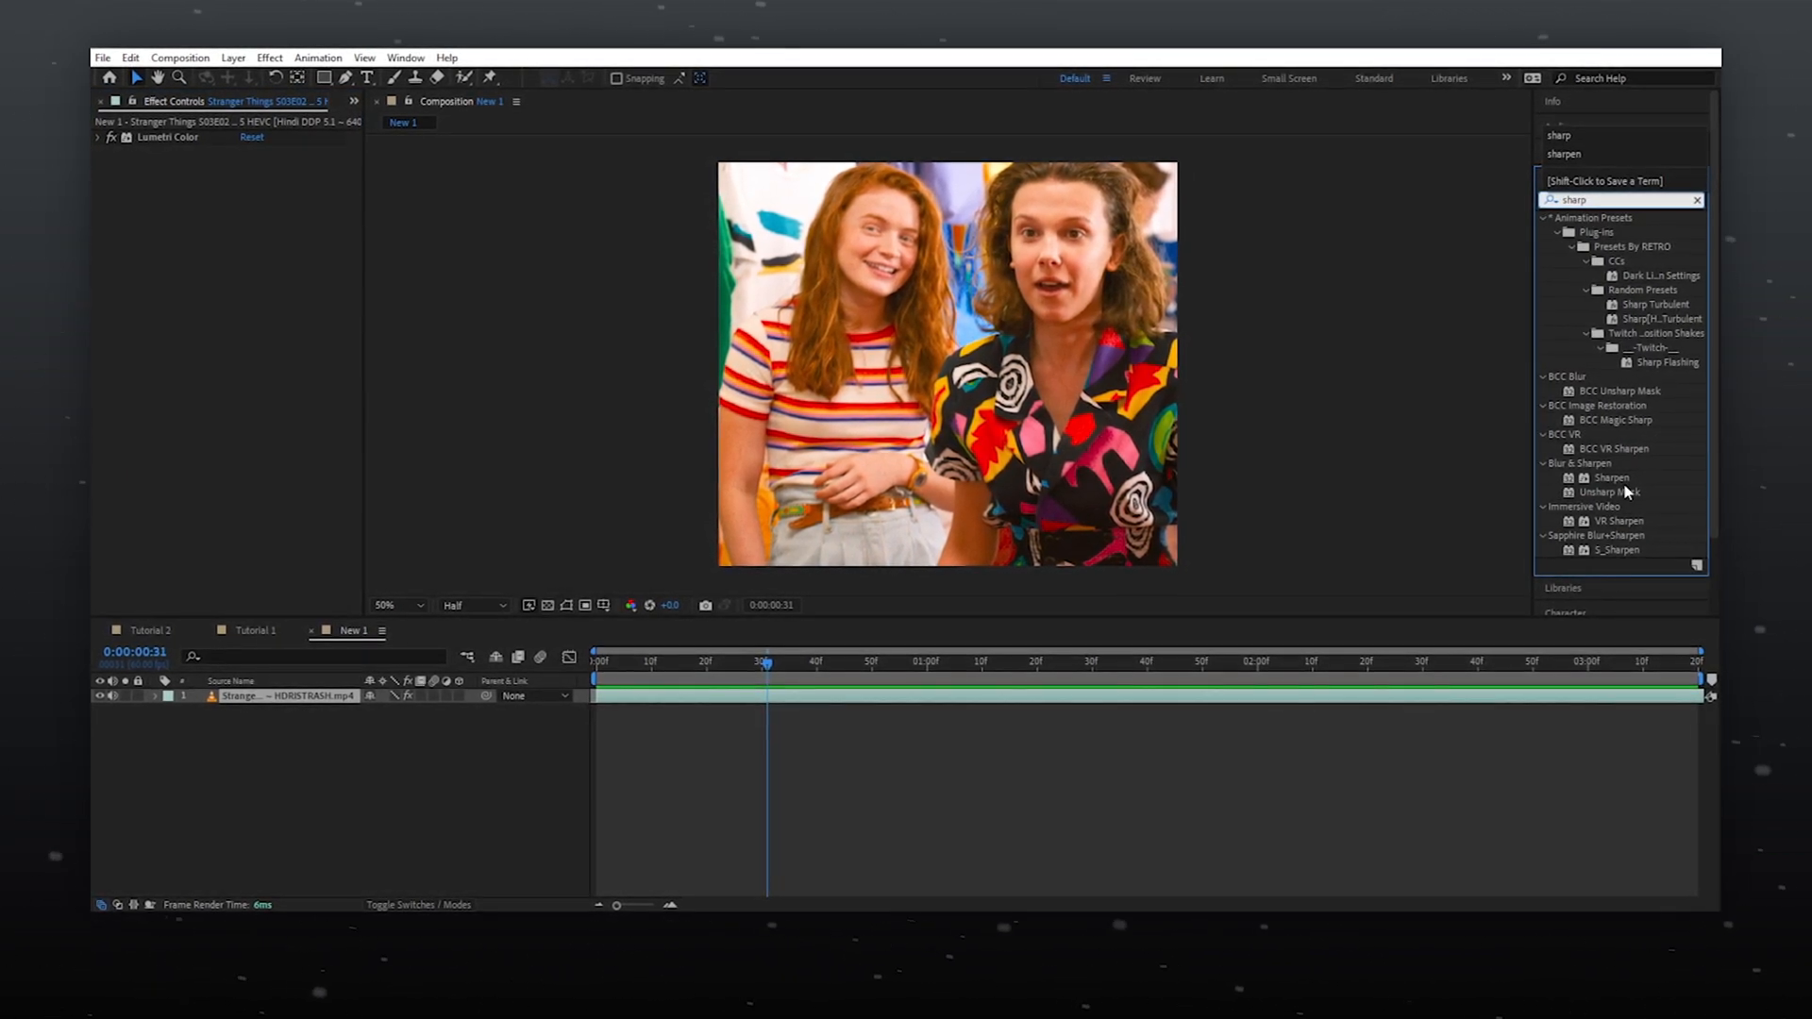
pyautogui.doubleClick(1612, 492)
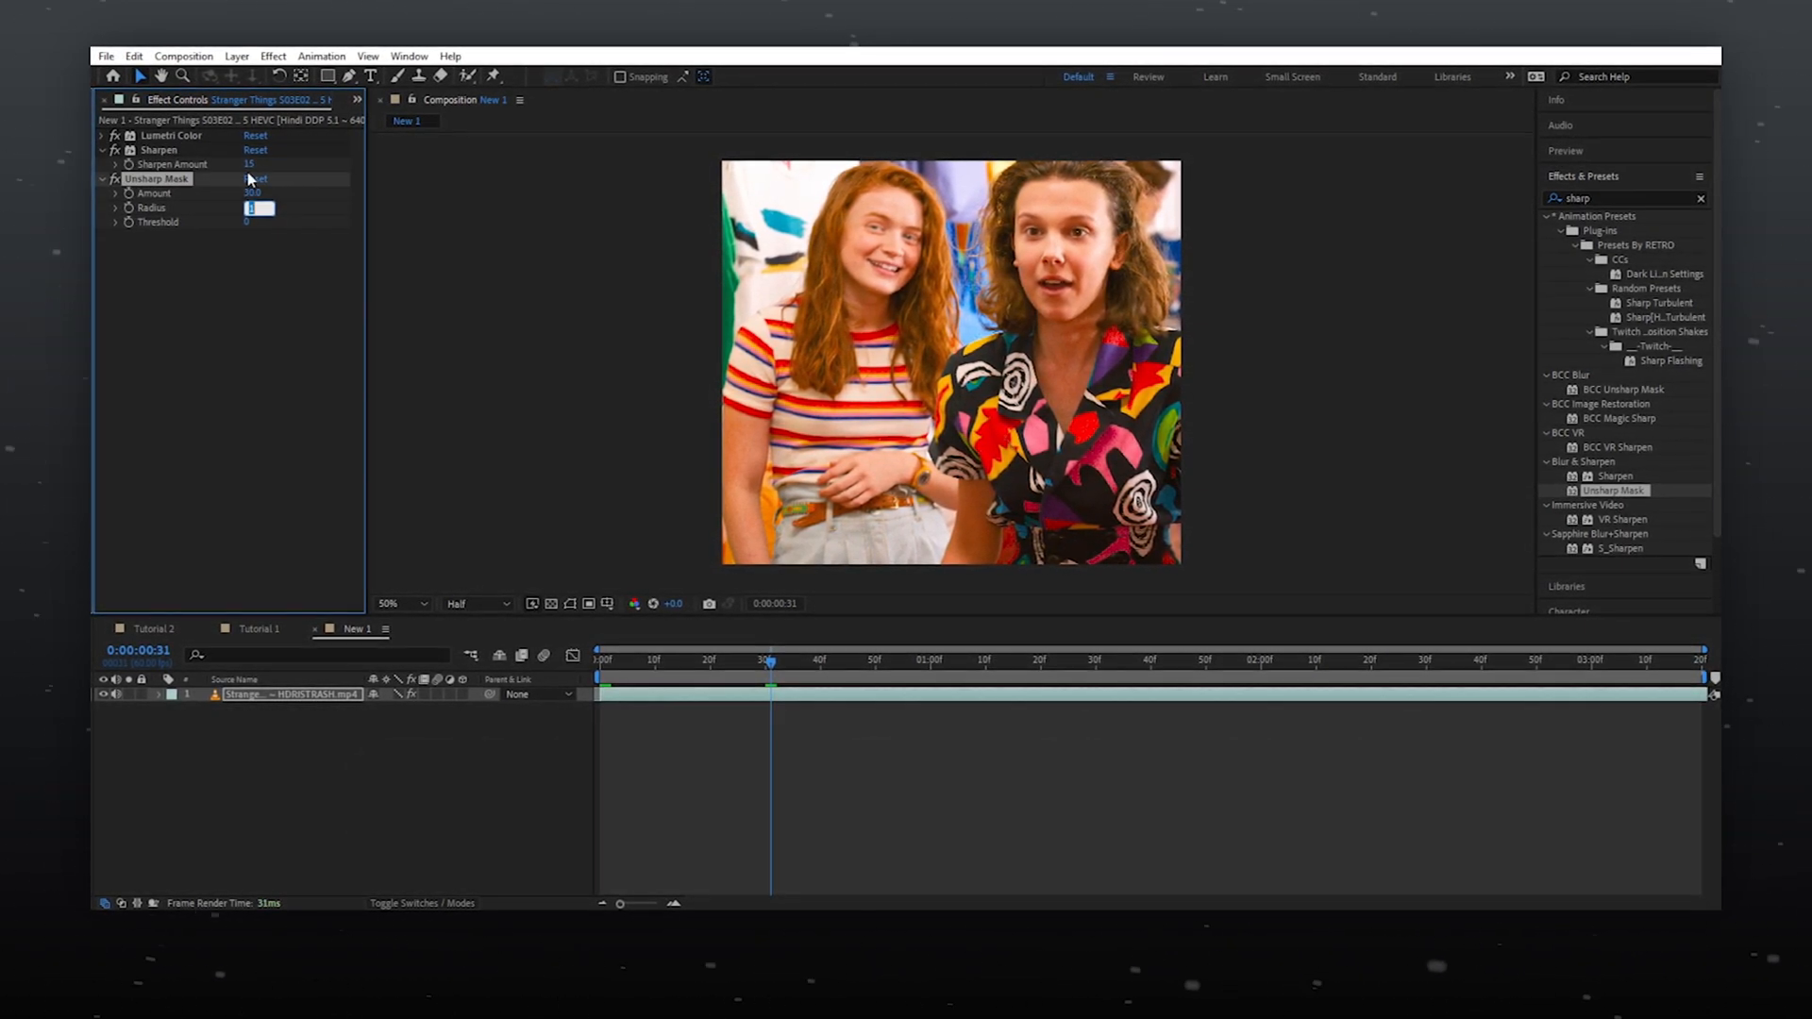
pyautogui.click(106, 177)
pyautogui.write('looks')
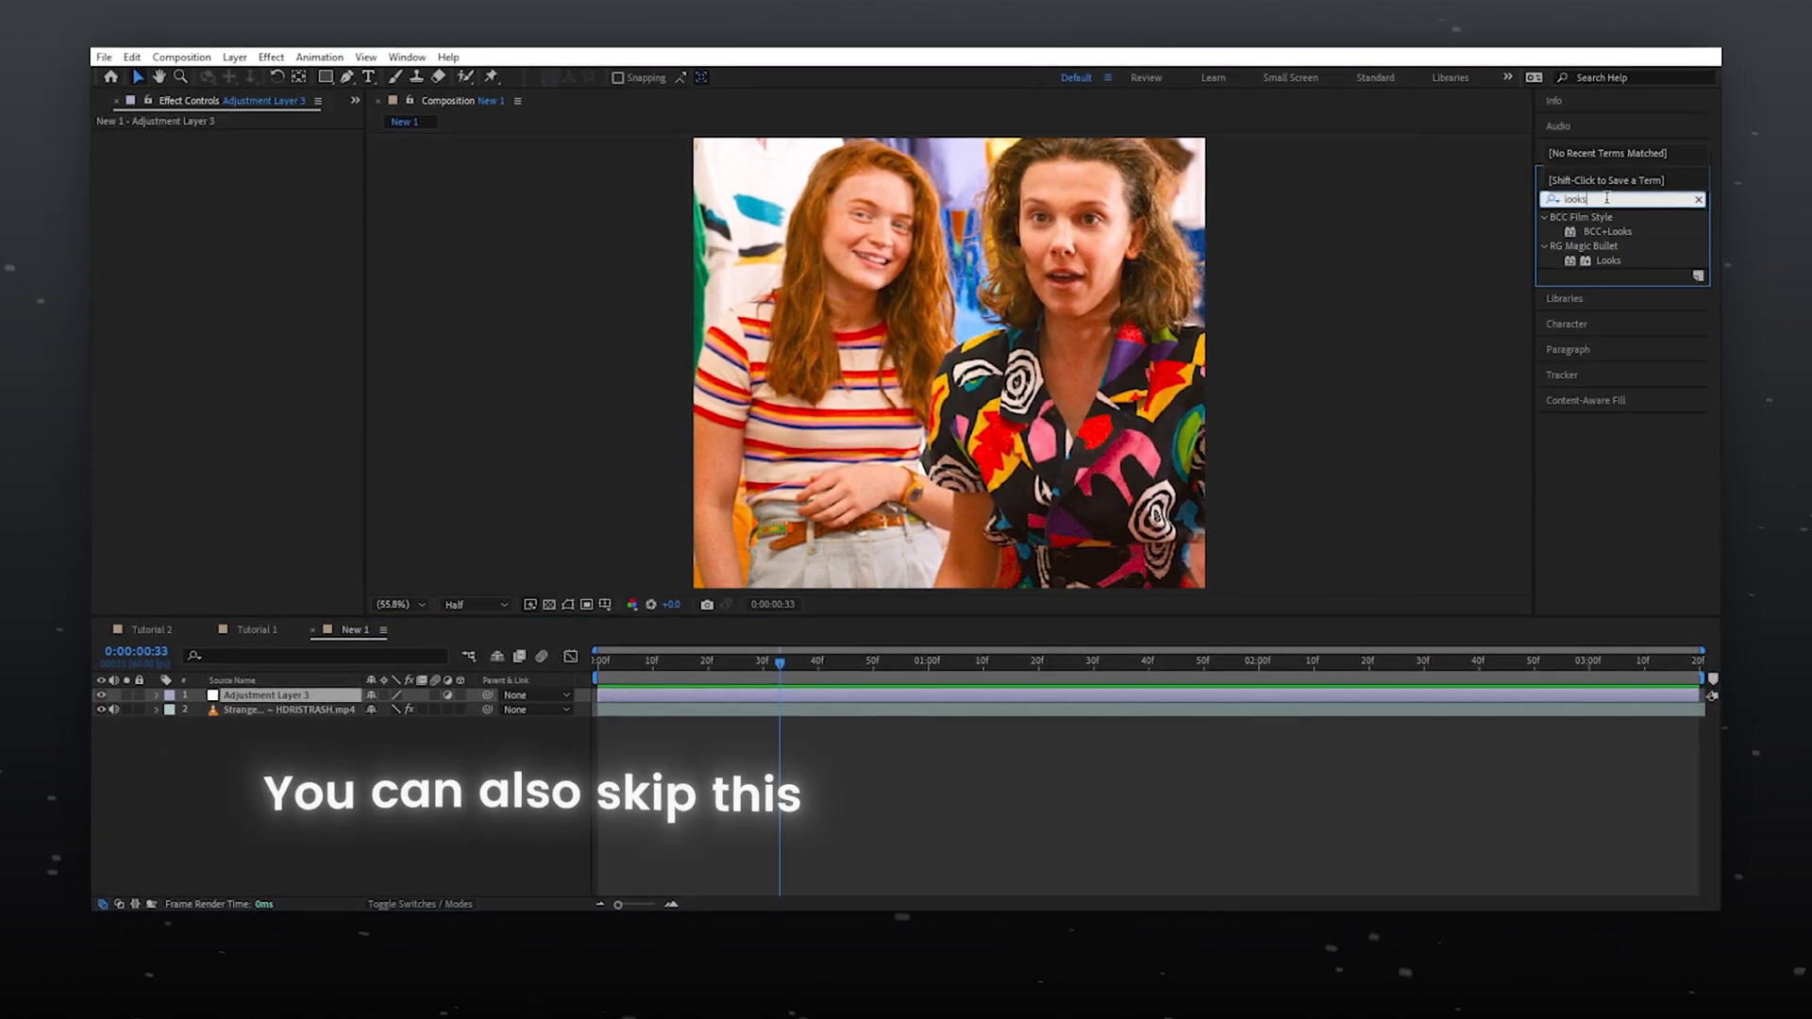
# Apply Magic Bullet Looks to the adjustment layer and open its editor.
pyautogui.doubleClick(1608, 260)
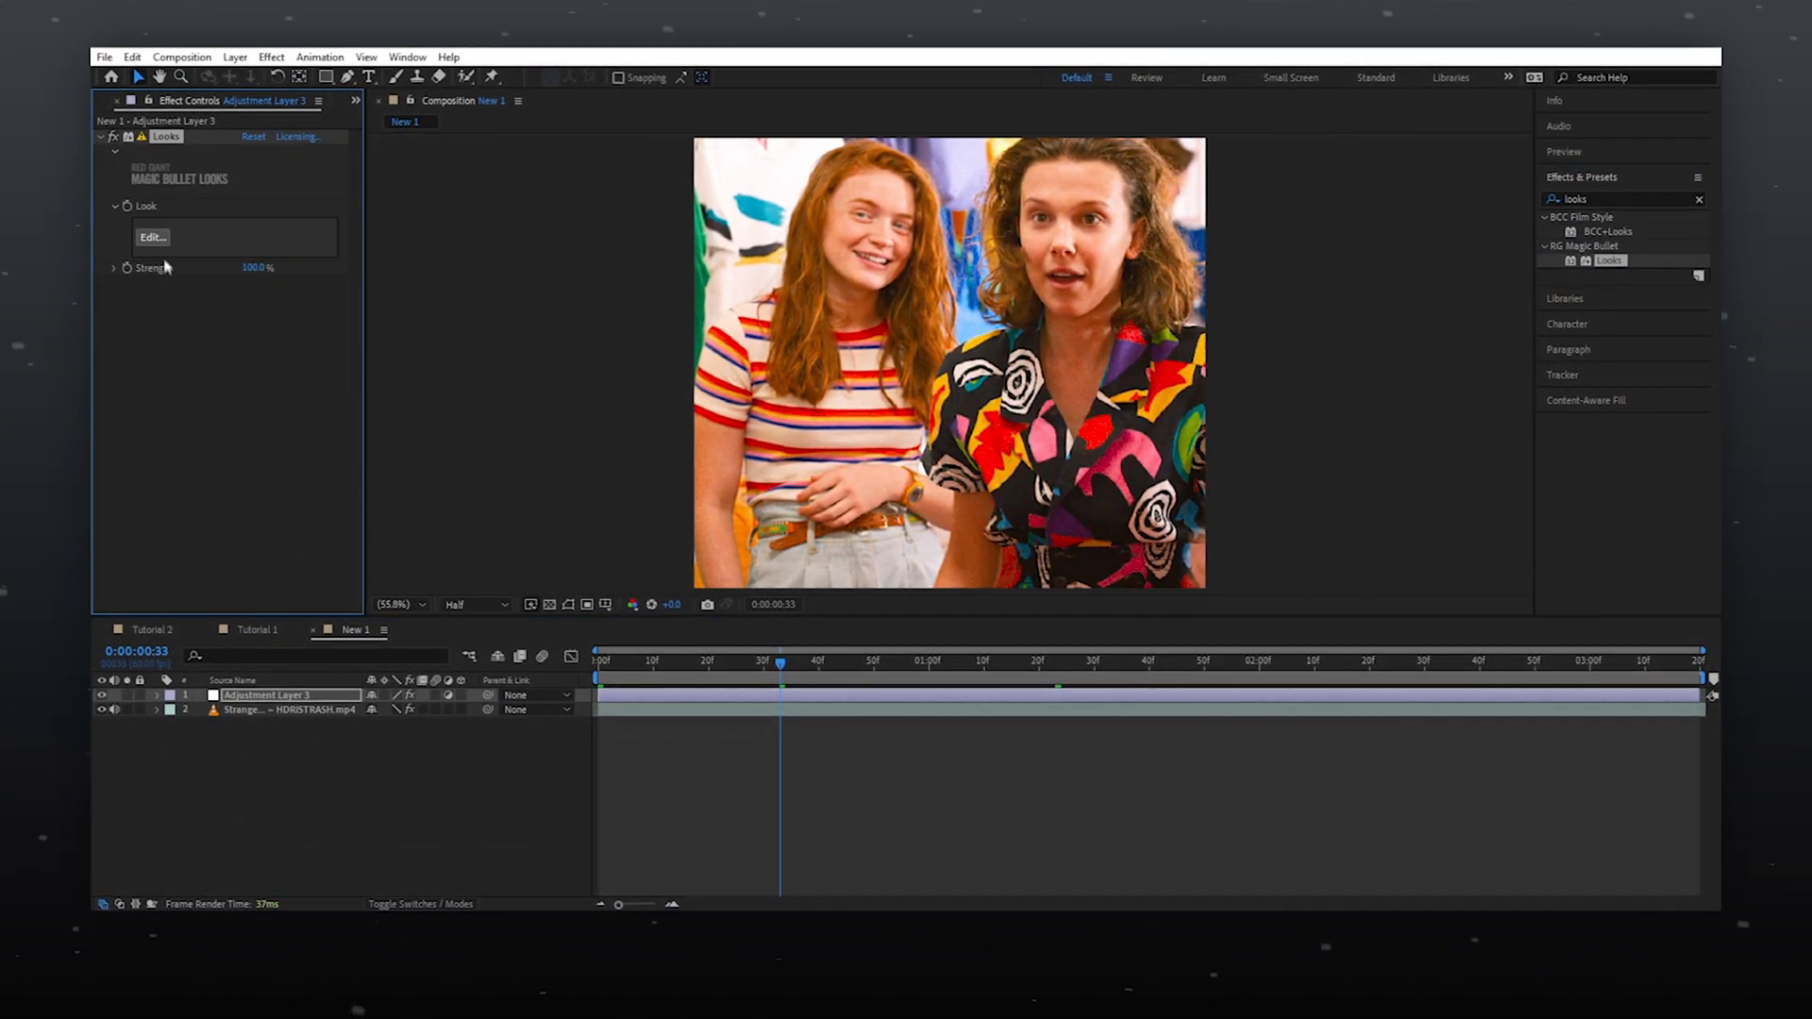
pyautogui.click(153, 237)
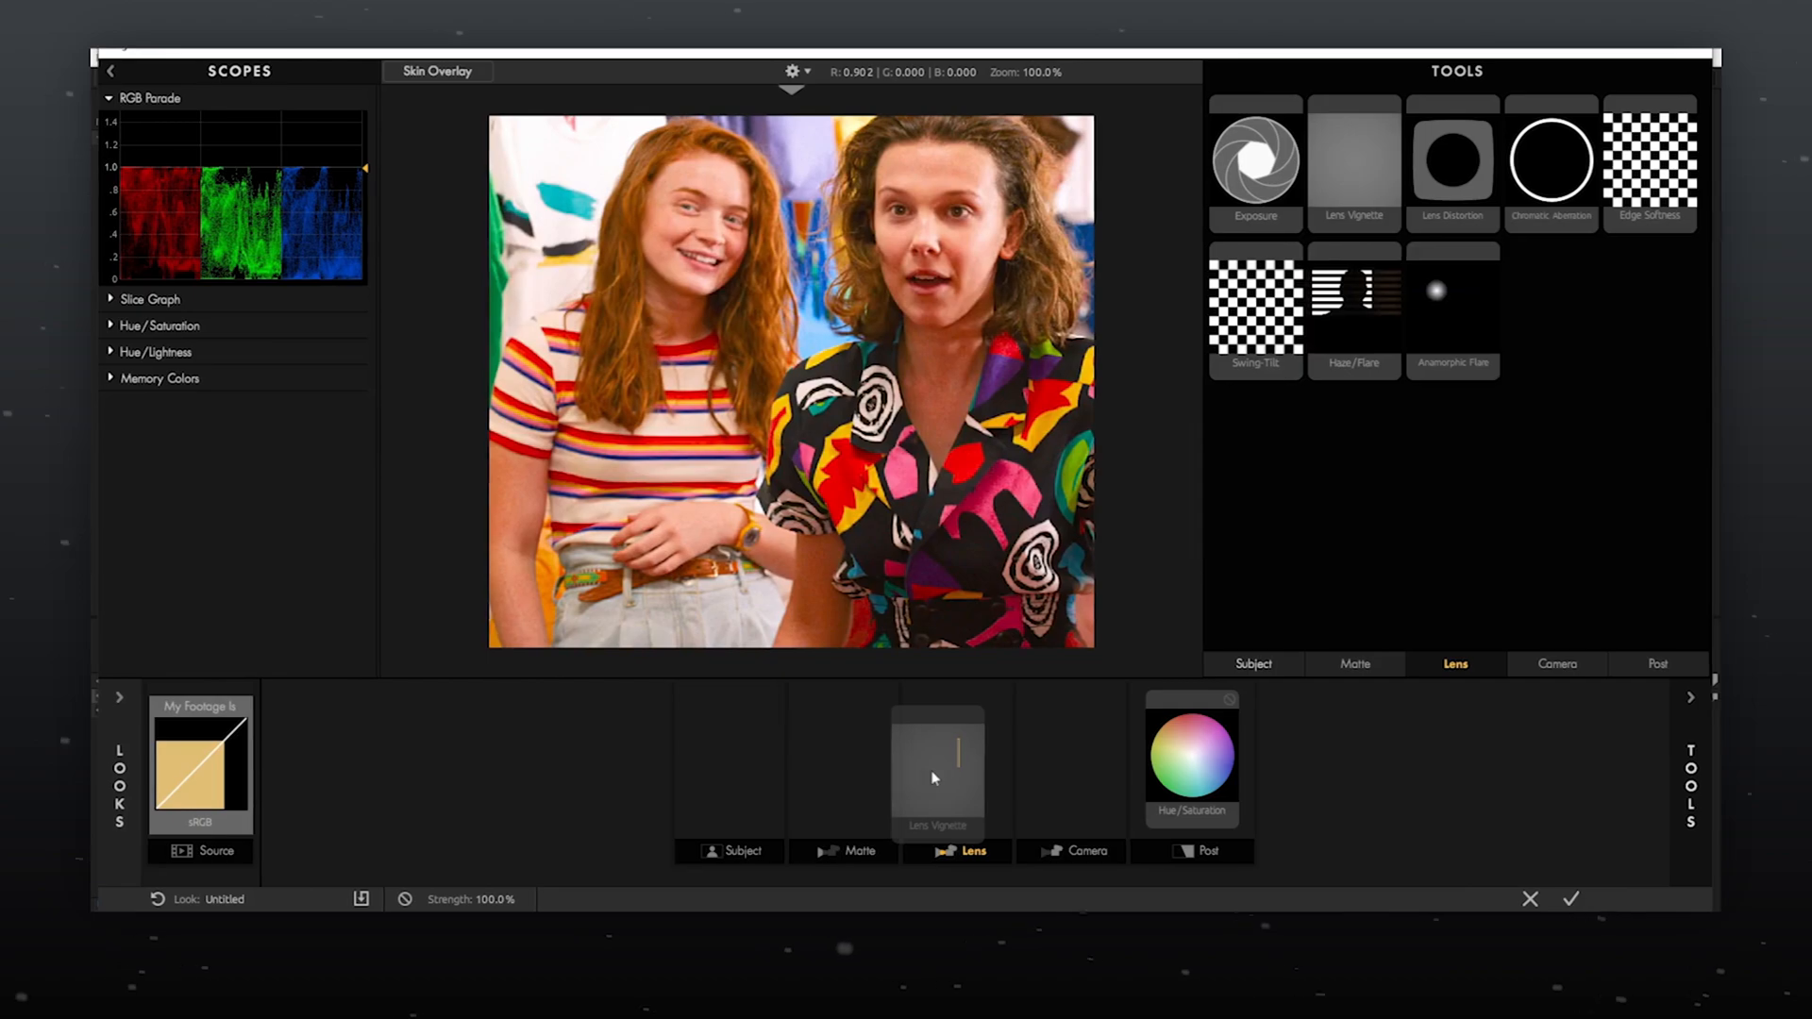
# Add a Gradient from the Matte tools, positioned to shade the frame bottom.
pyautogui.click(1356, 662)
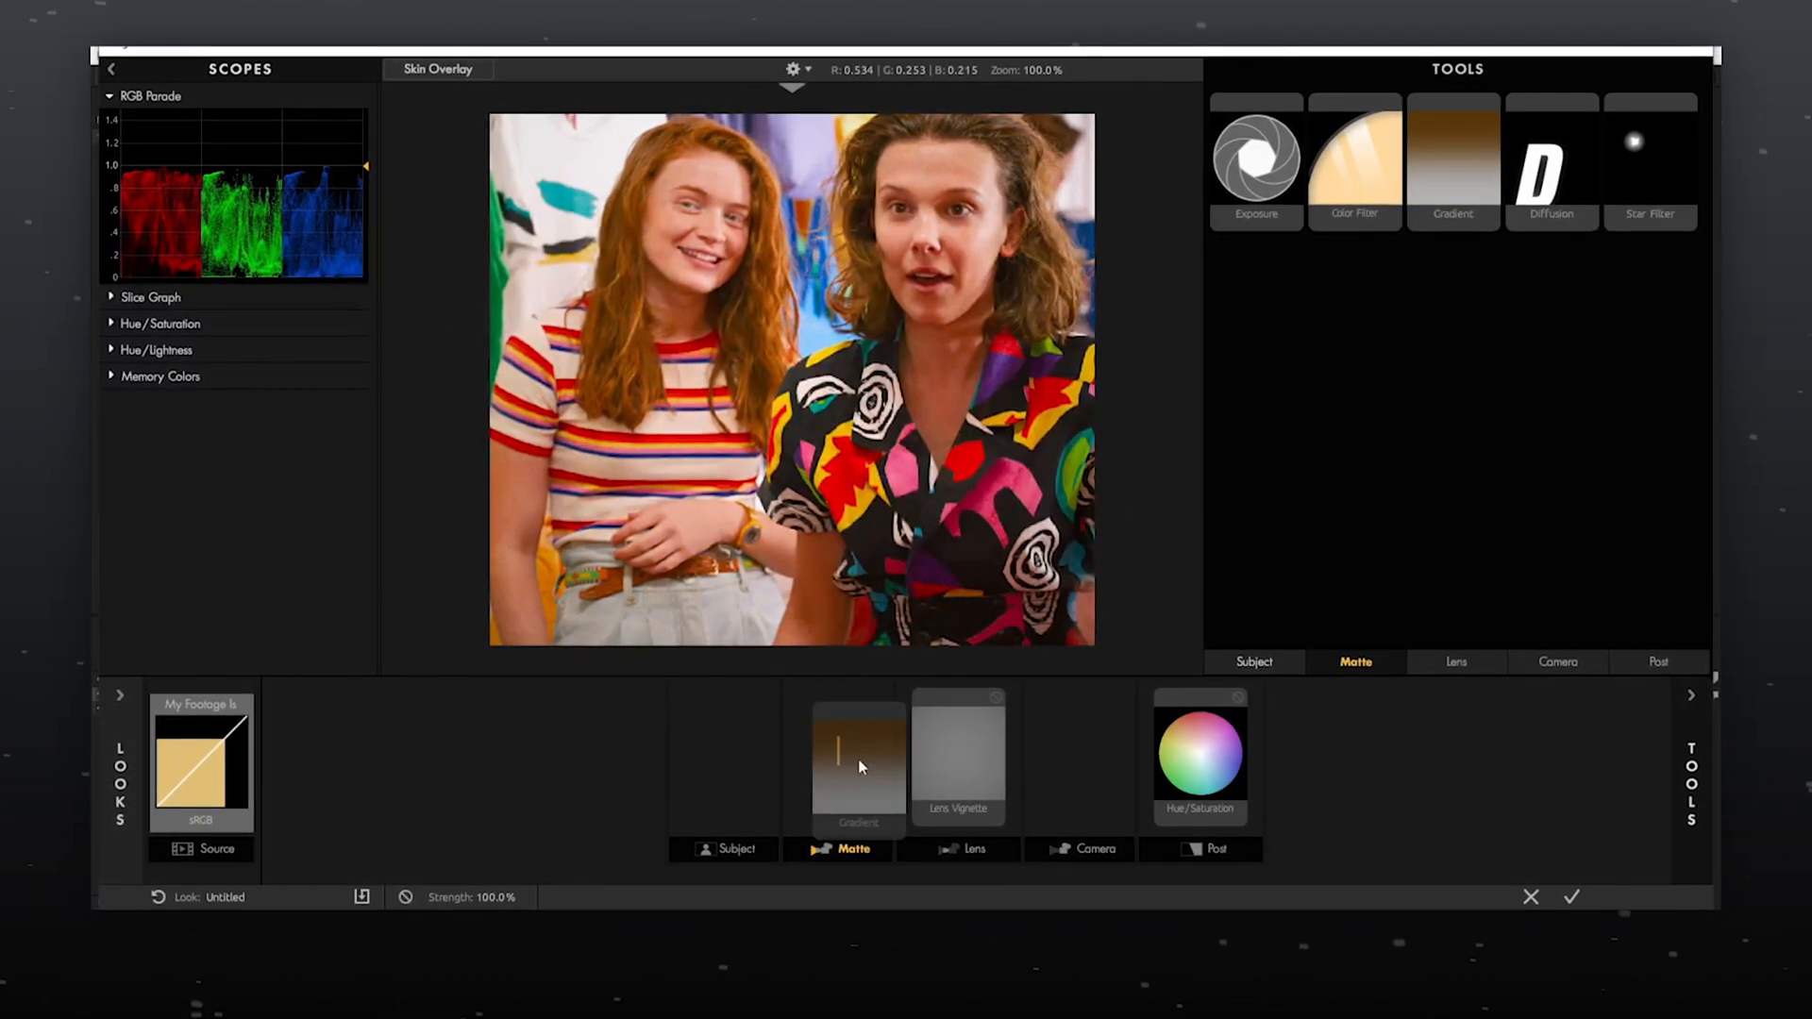
pyautogui.click(858, 762)
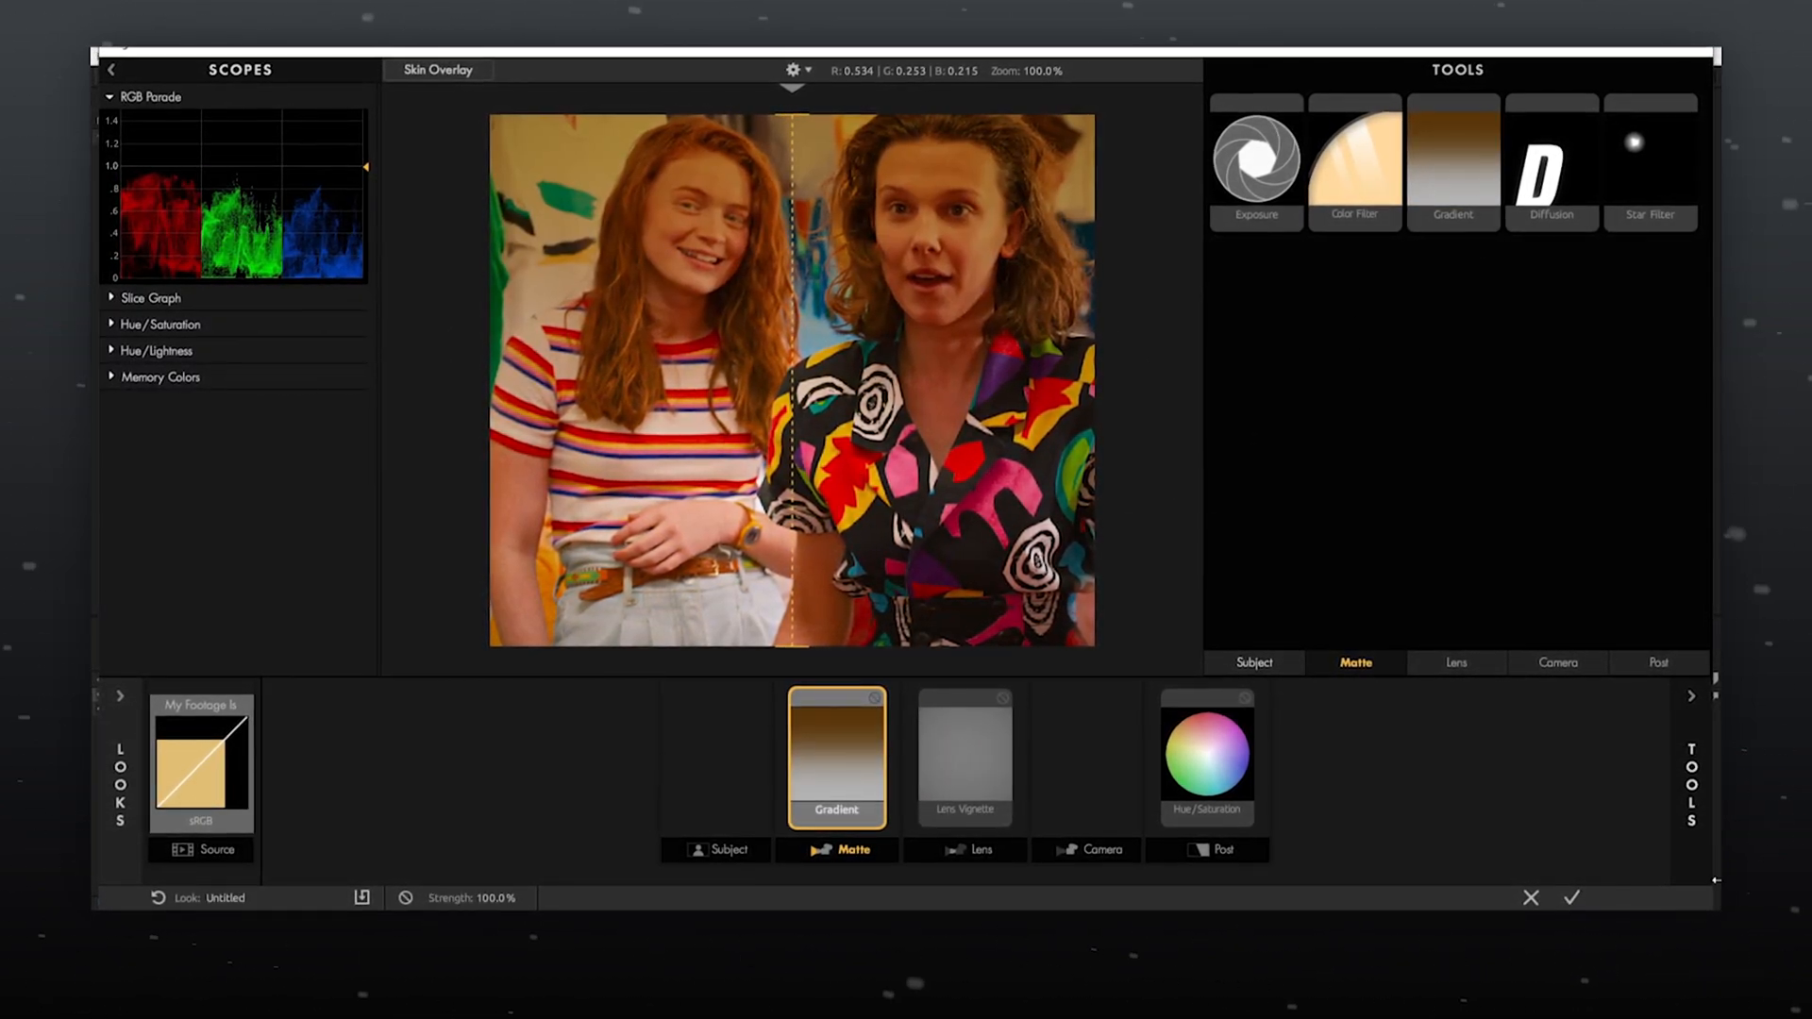
pyautogui.click(1454, 161)
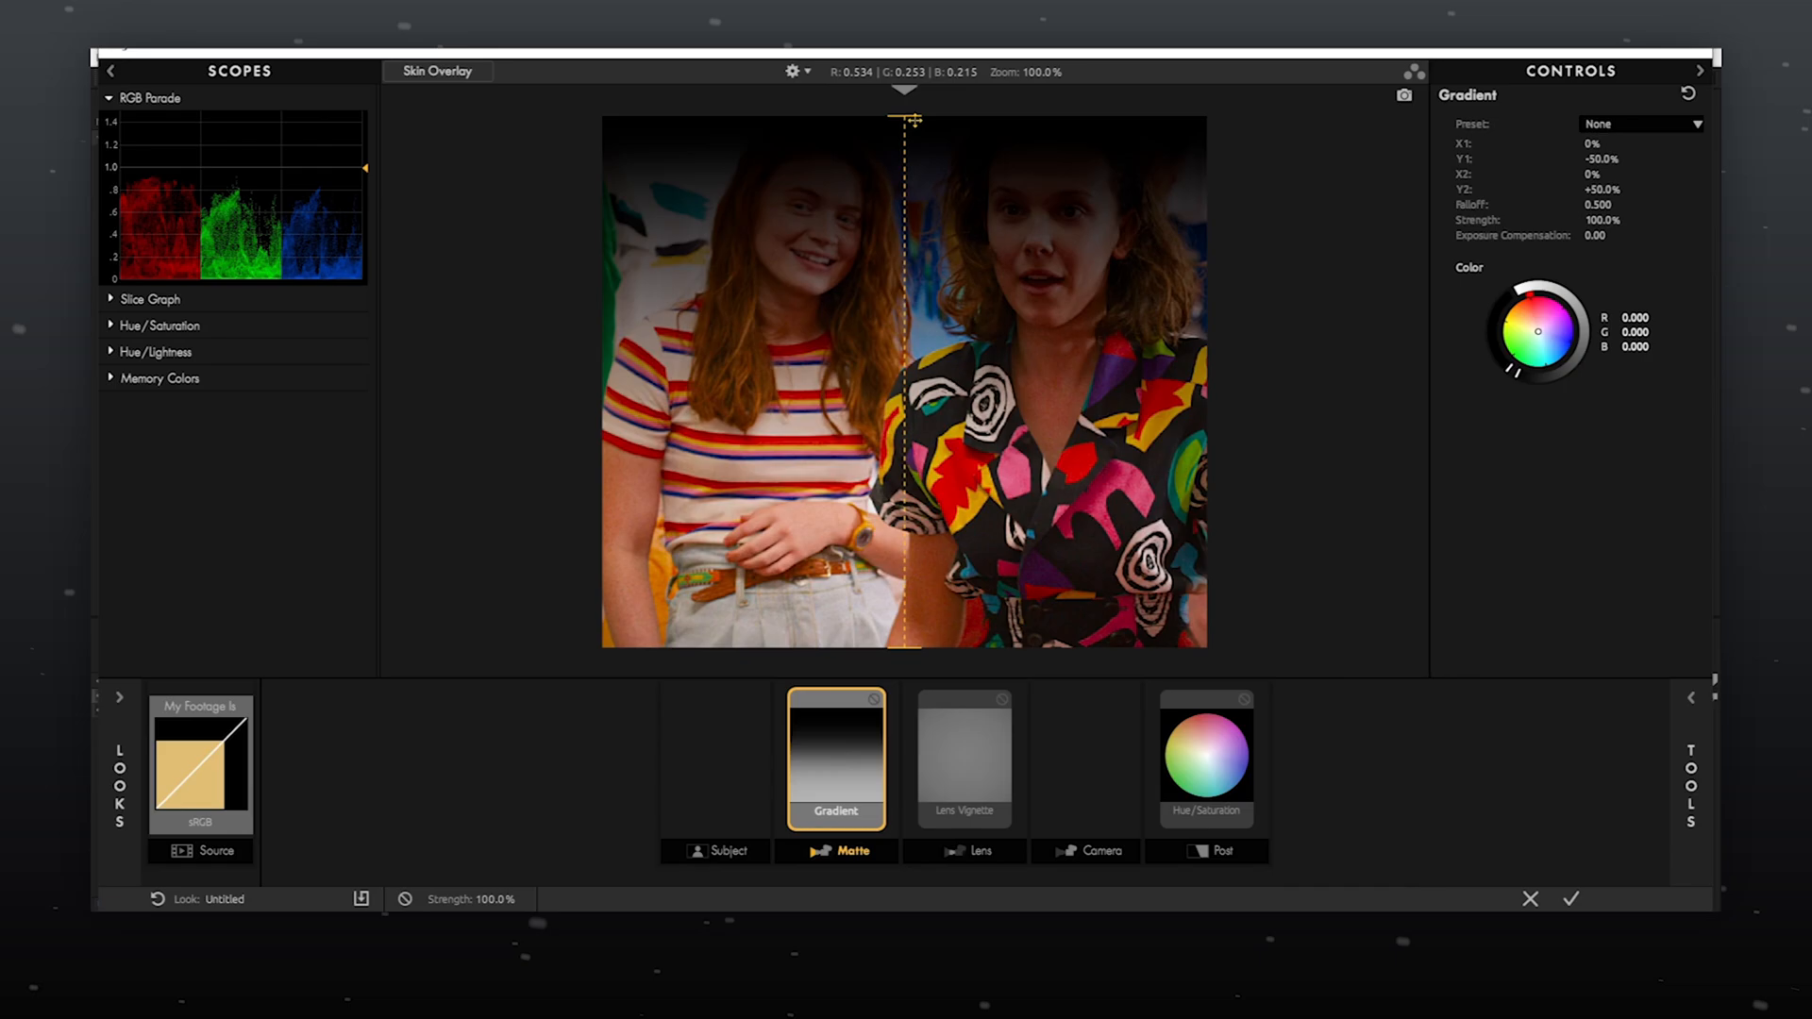
pyautogui.moveTo(906, 120); pyautogui.dragTo(908, 683)
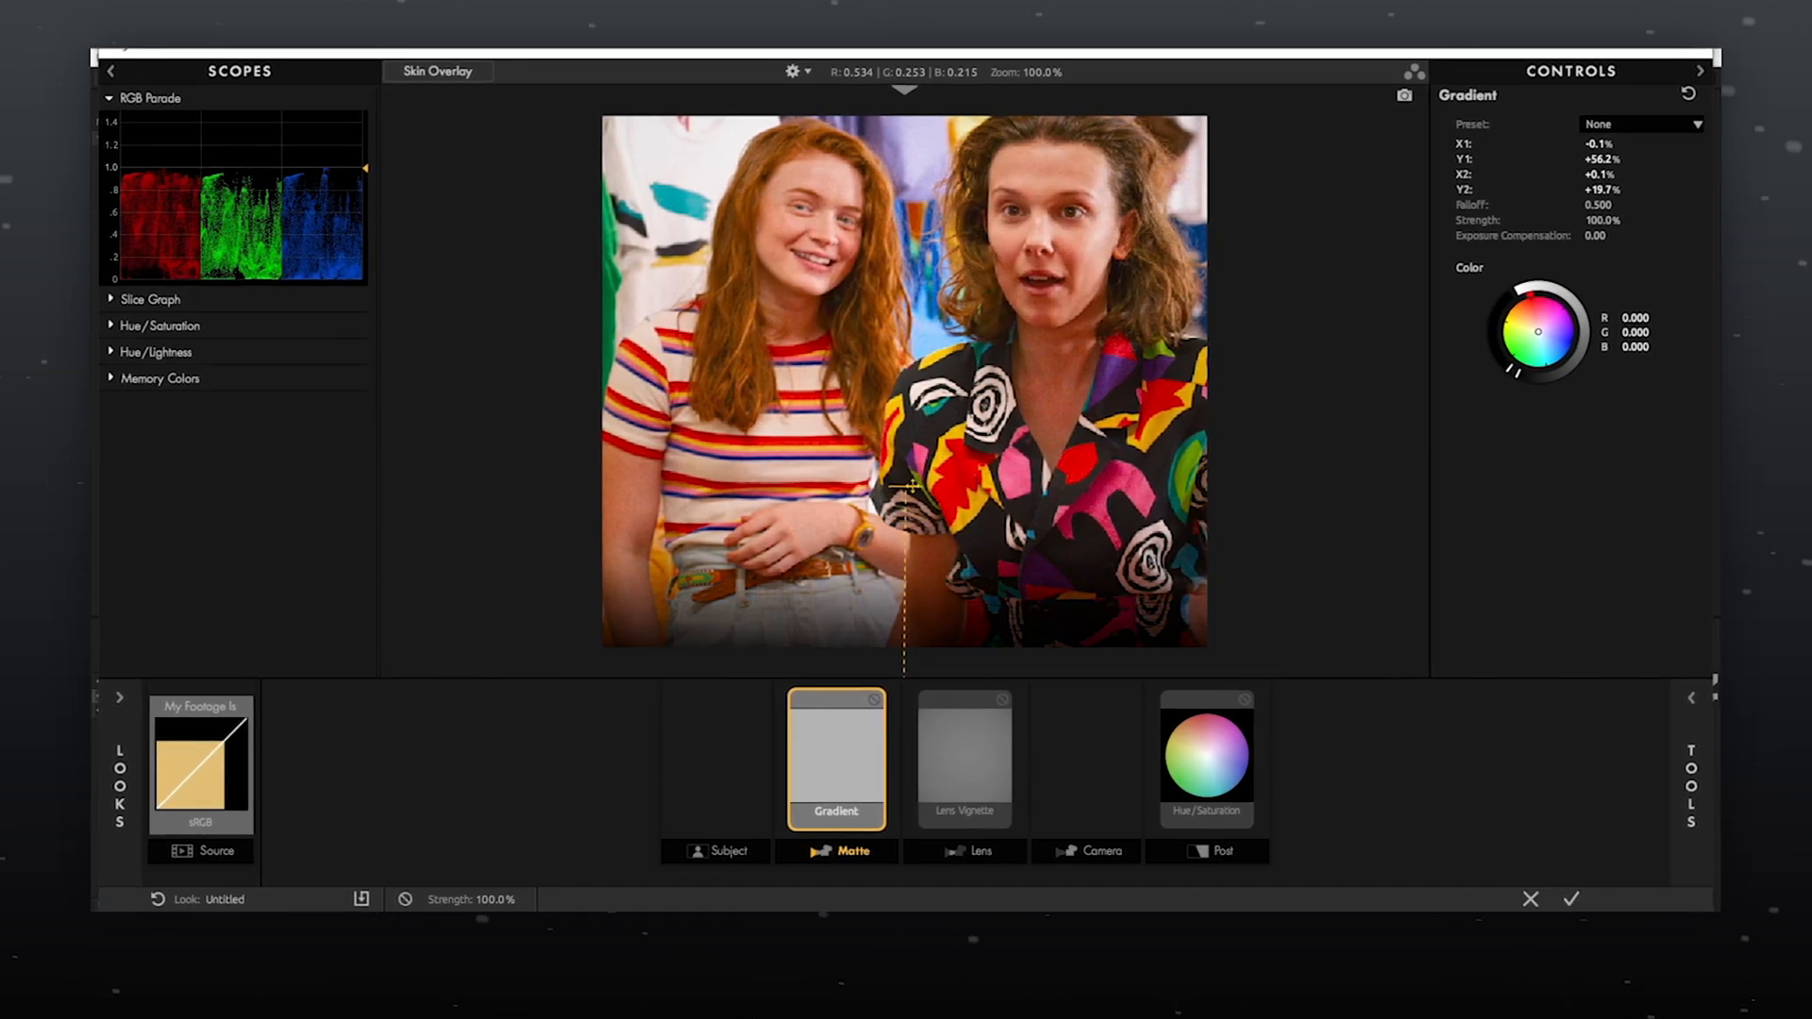
# Adjust the Lens Vignette to centre on the right-hand girl.
pyautogui.click(965, 757)
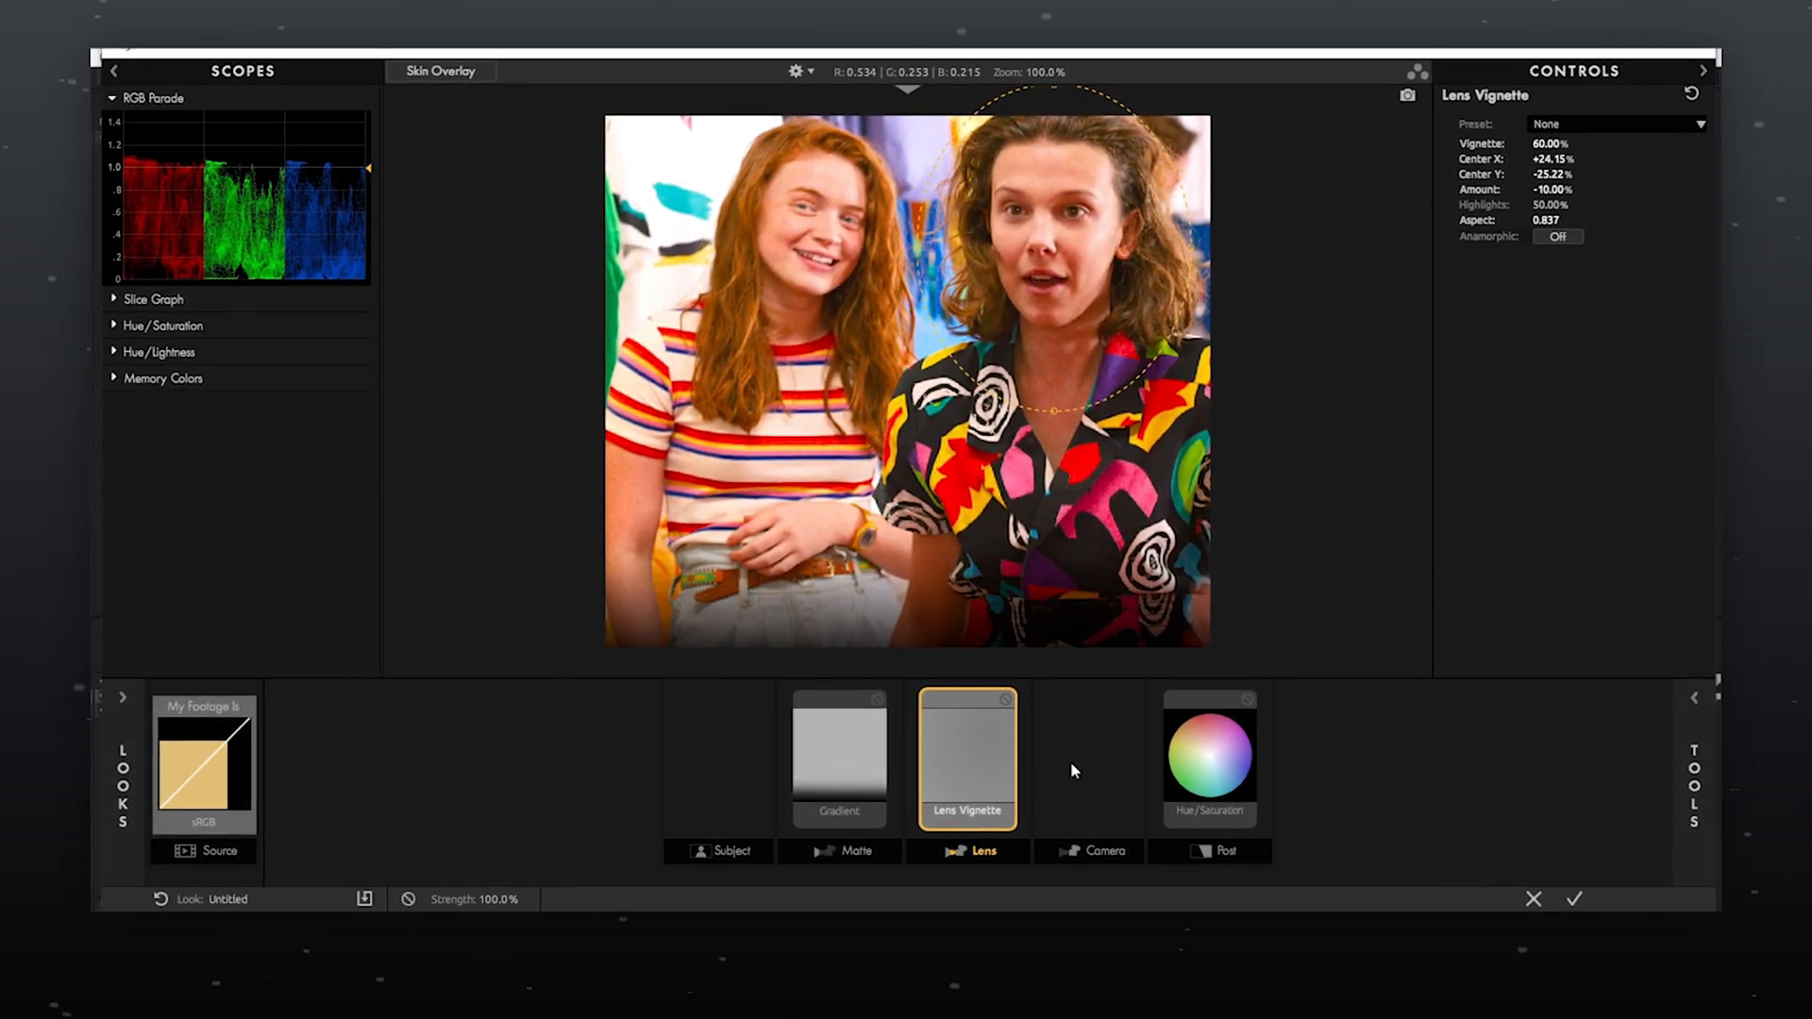
pyautogui.click(1206, 759)
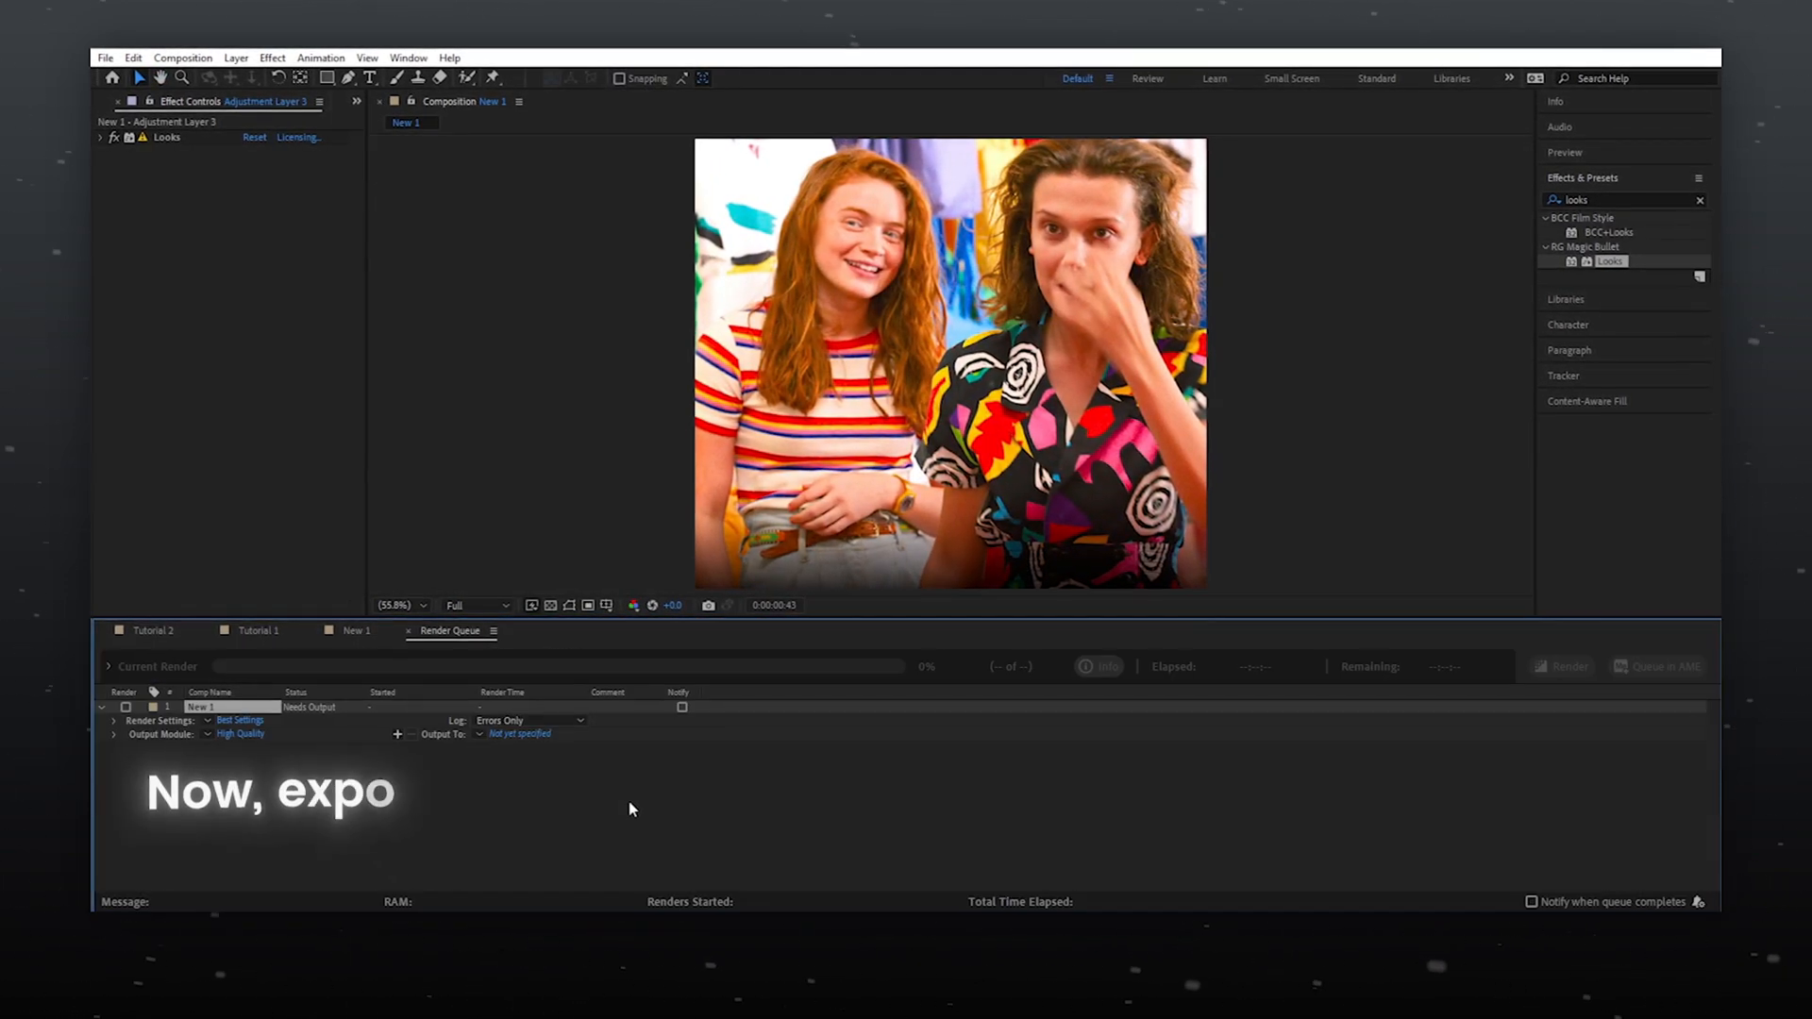
# Set the render output file location for the New 1 composition.
pyautogui.click(519, 733)
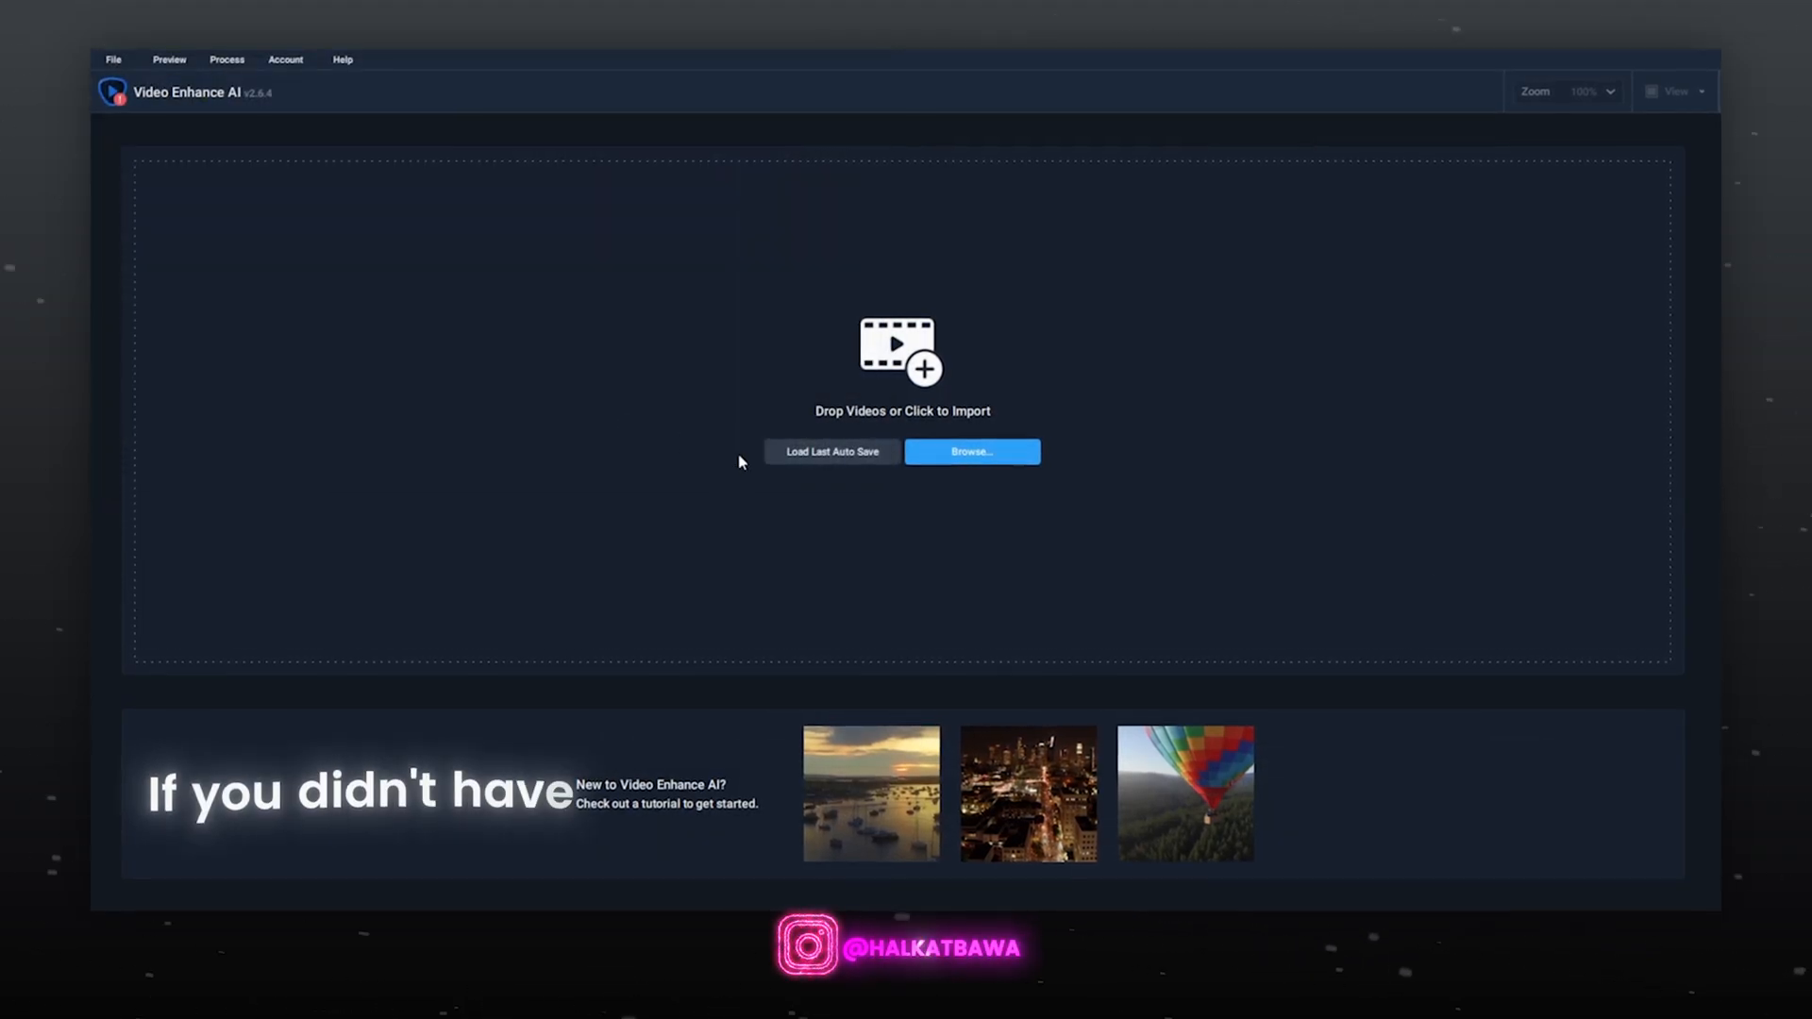
# Load New 1.mp4 with Proteus - Fine Tune: compression 100, details 90, sharpen 60.
pyautogui.click(971, 451)
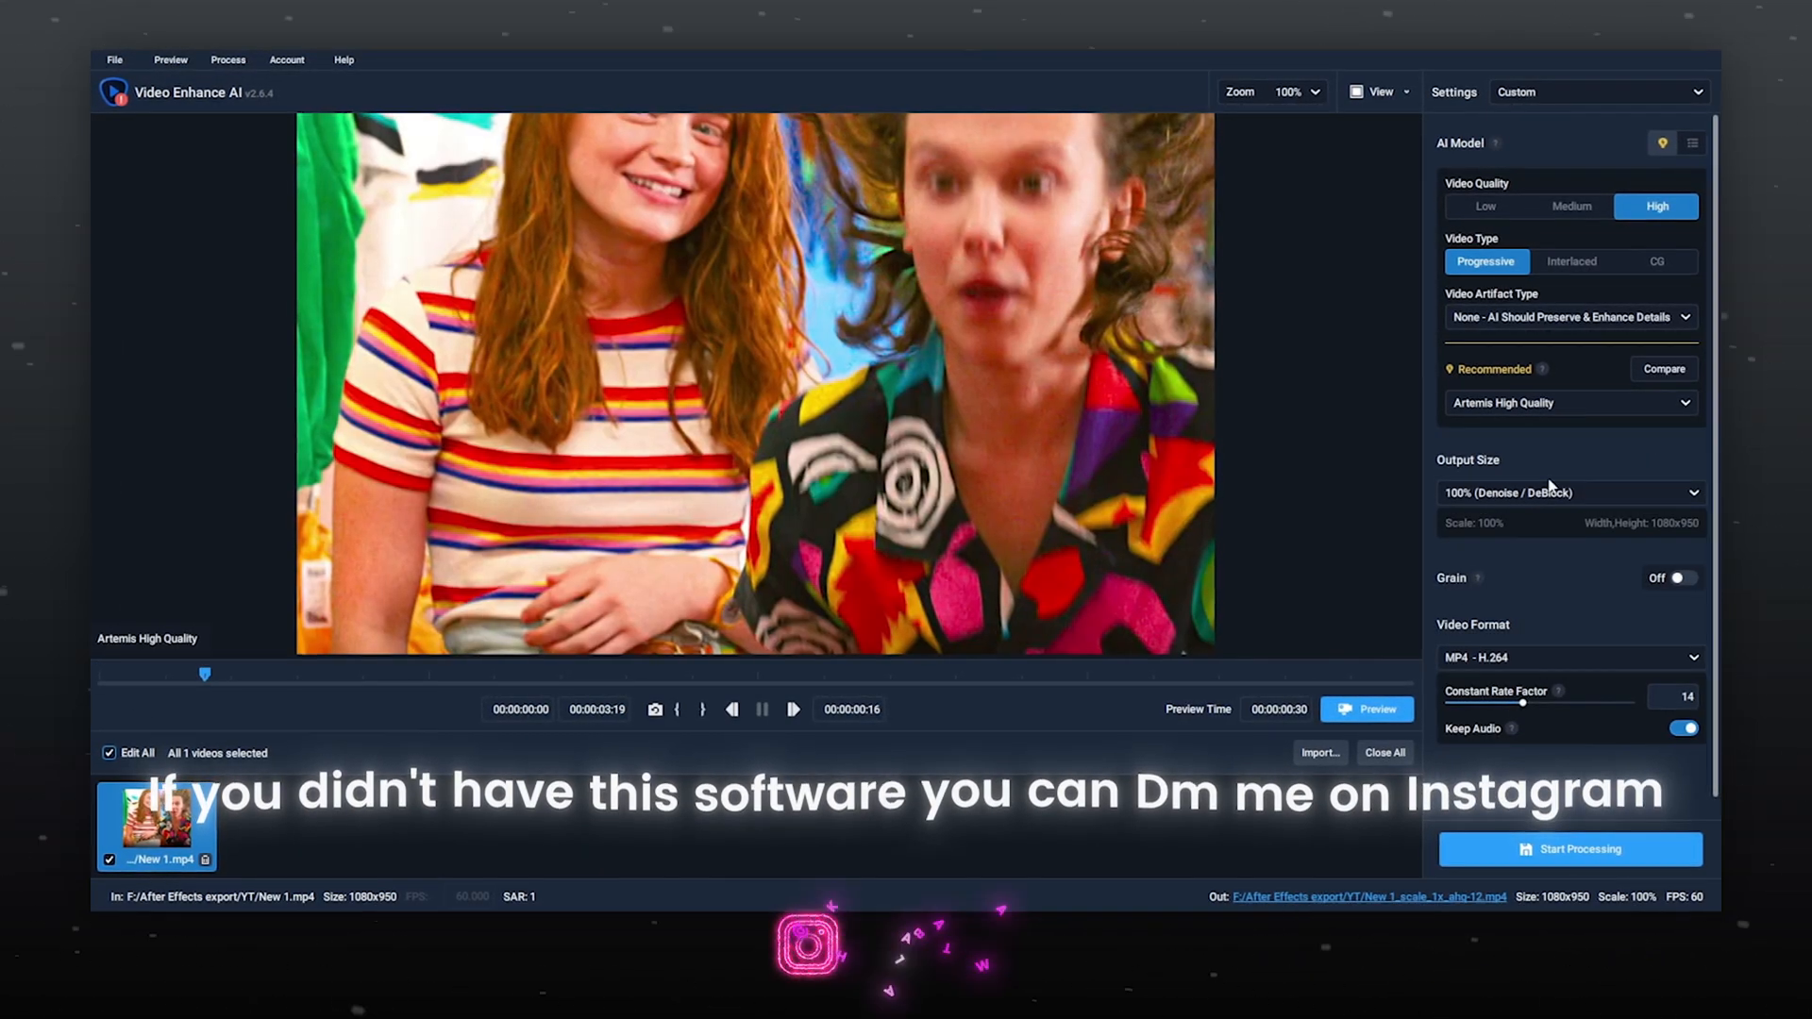
pyautogui.click(1571, 402)
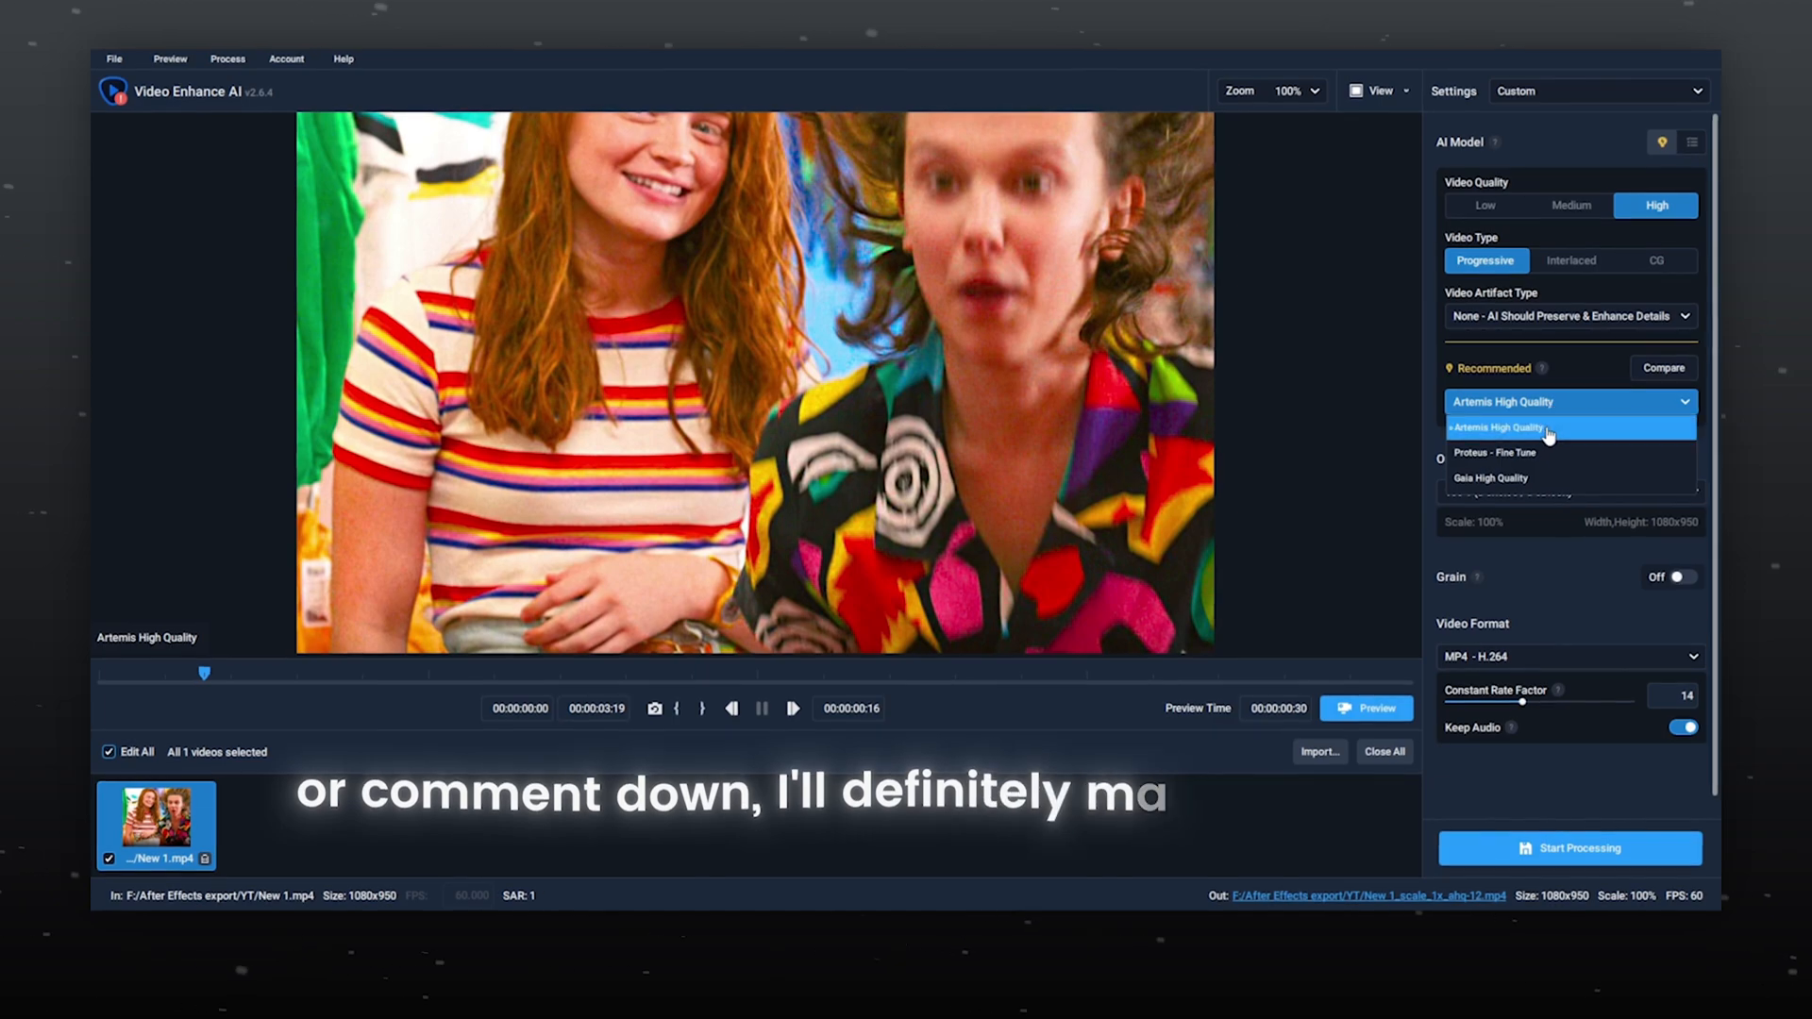
pyautogui.click(1497, 452)
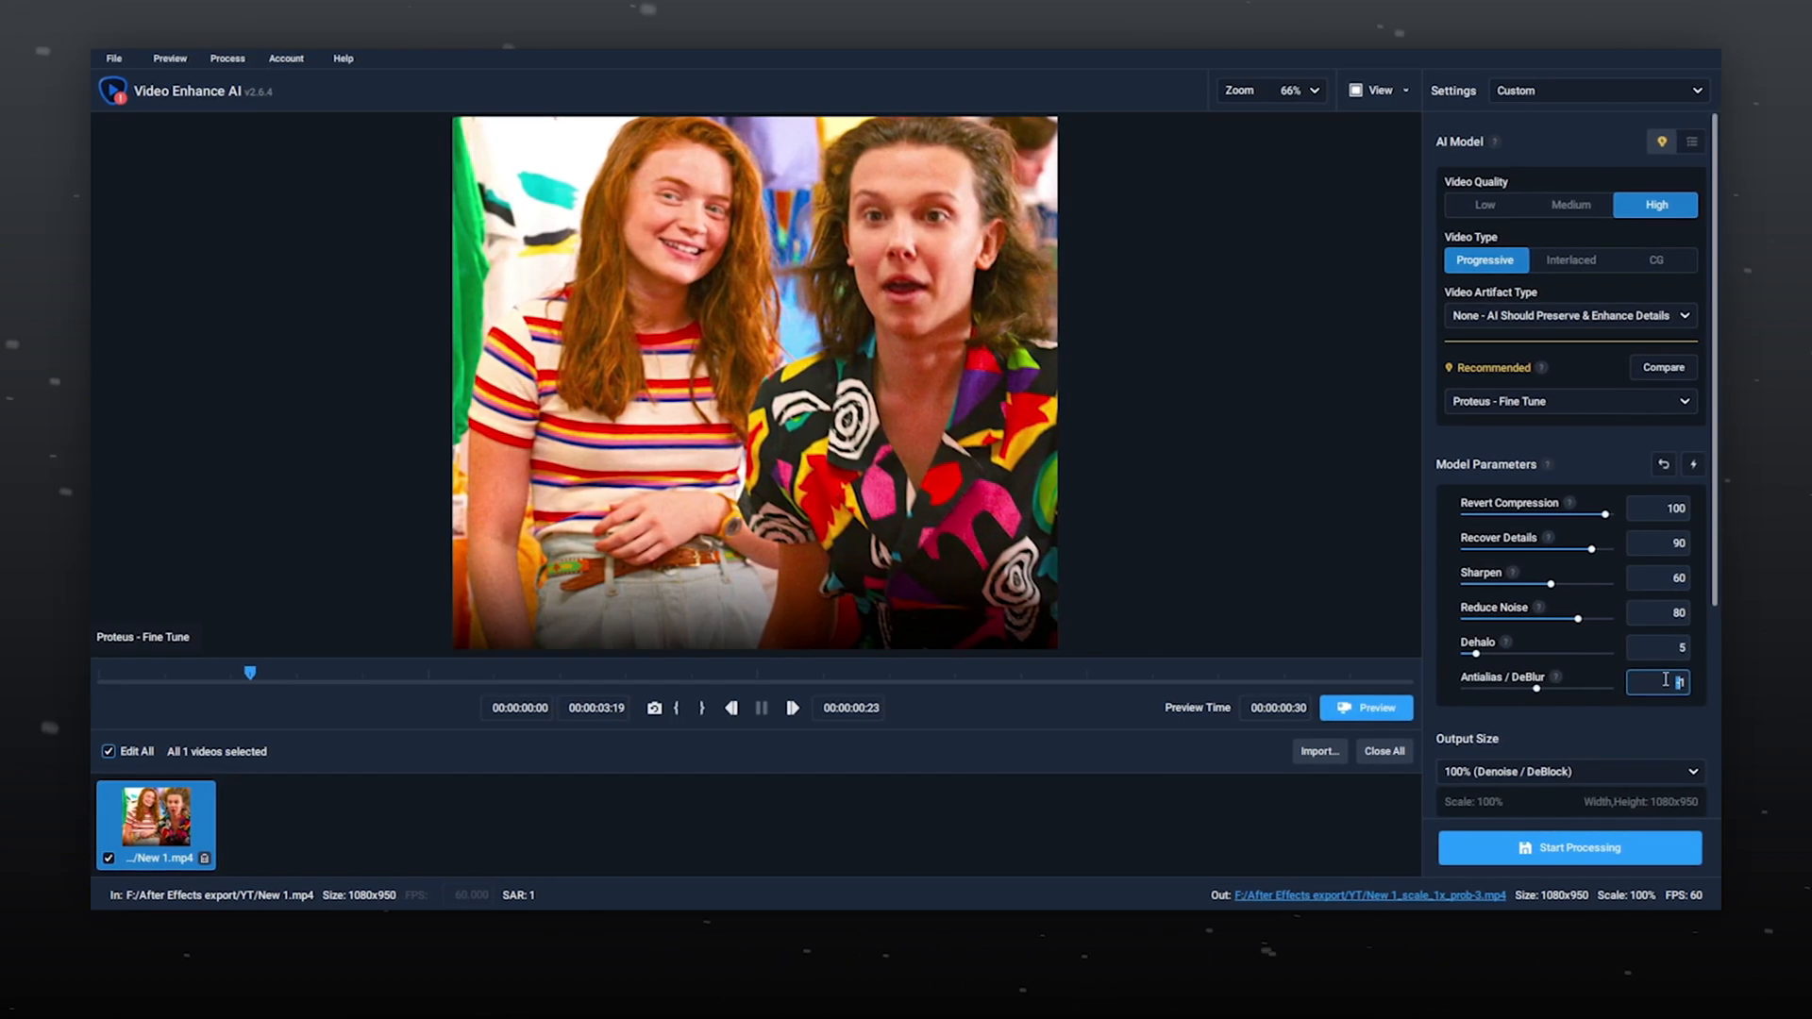
pyautogui.write('100')
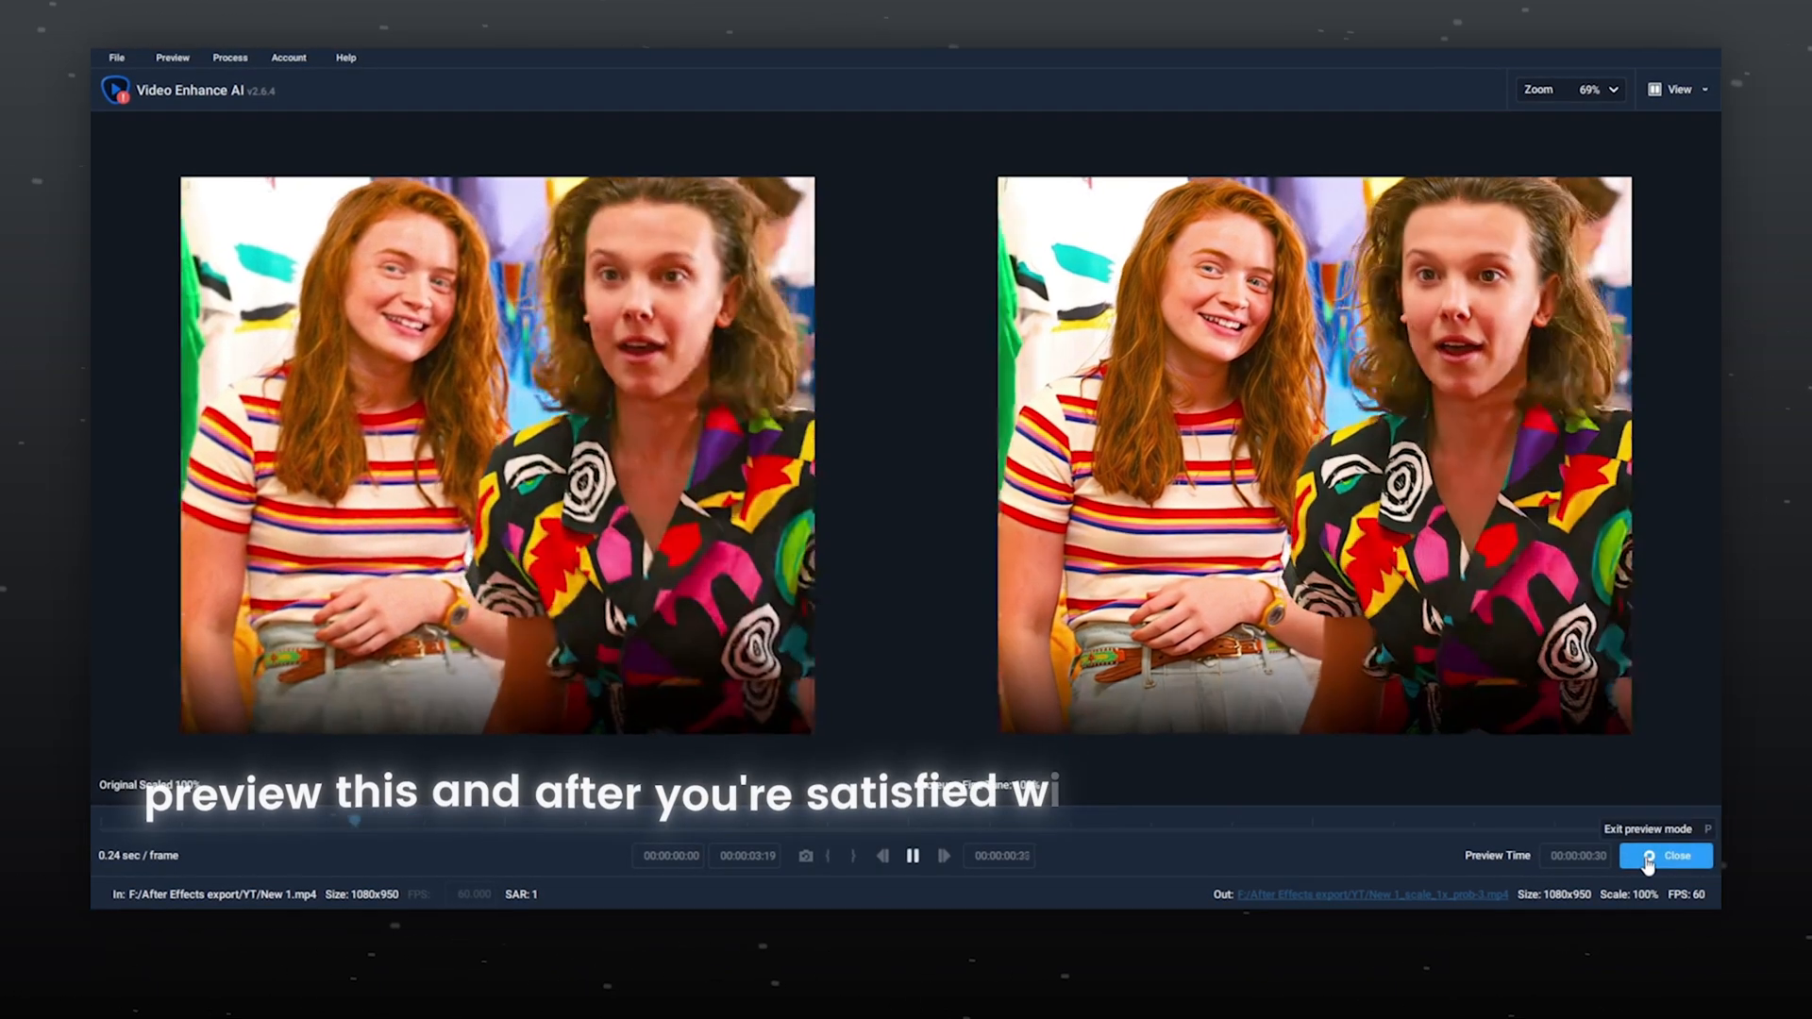
# Exit the side-by-side preview and begin processing the enhanced clip.
pyautogui.click(1665, 855)
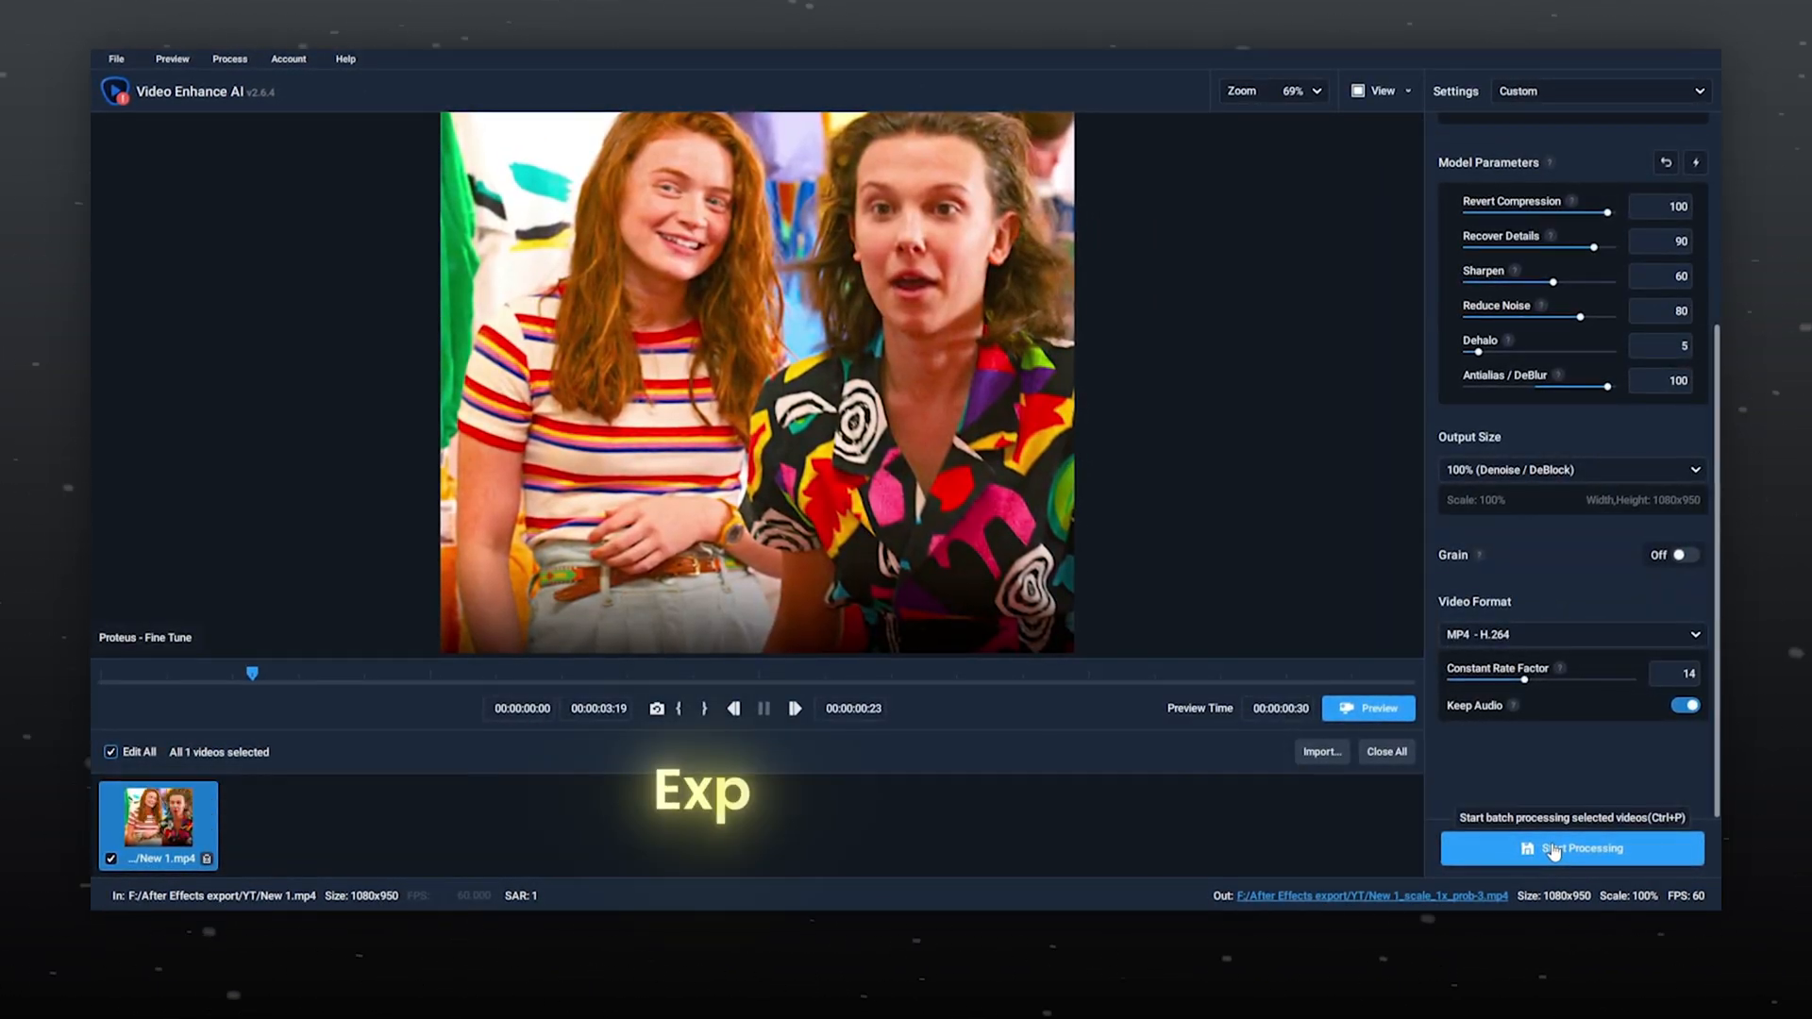
pyautogui.click(1572, 848)
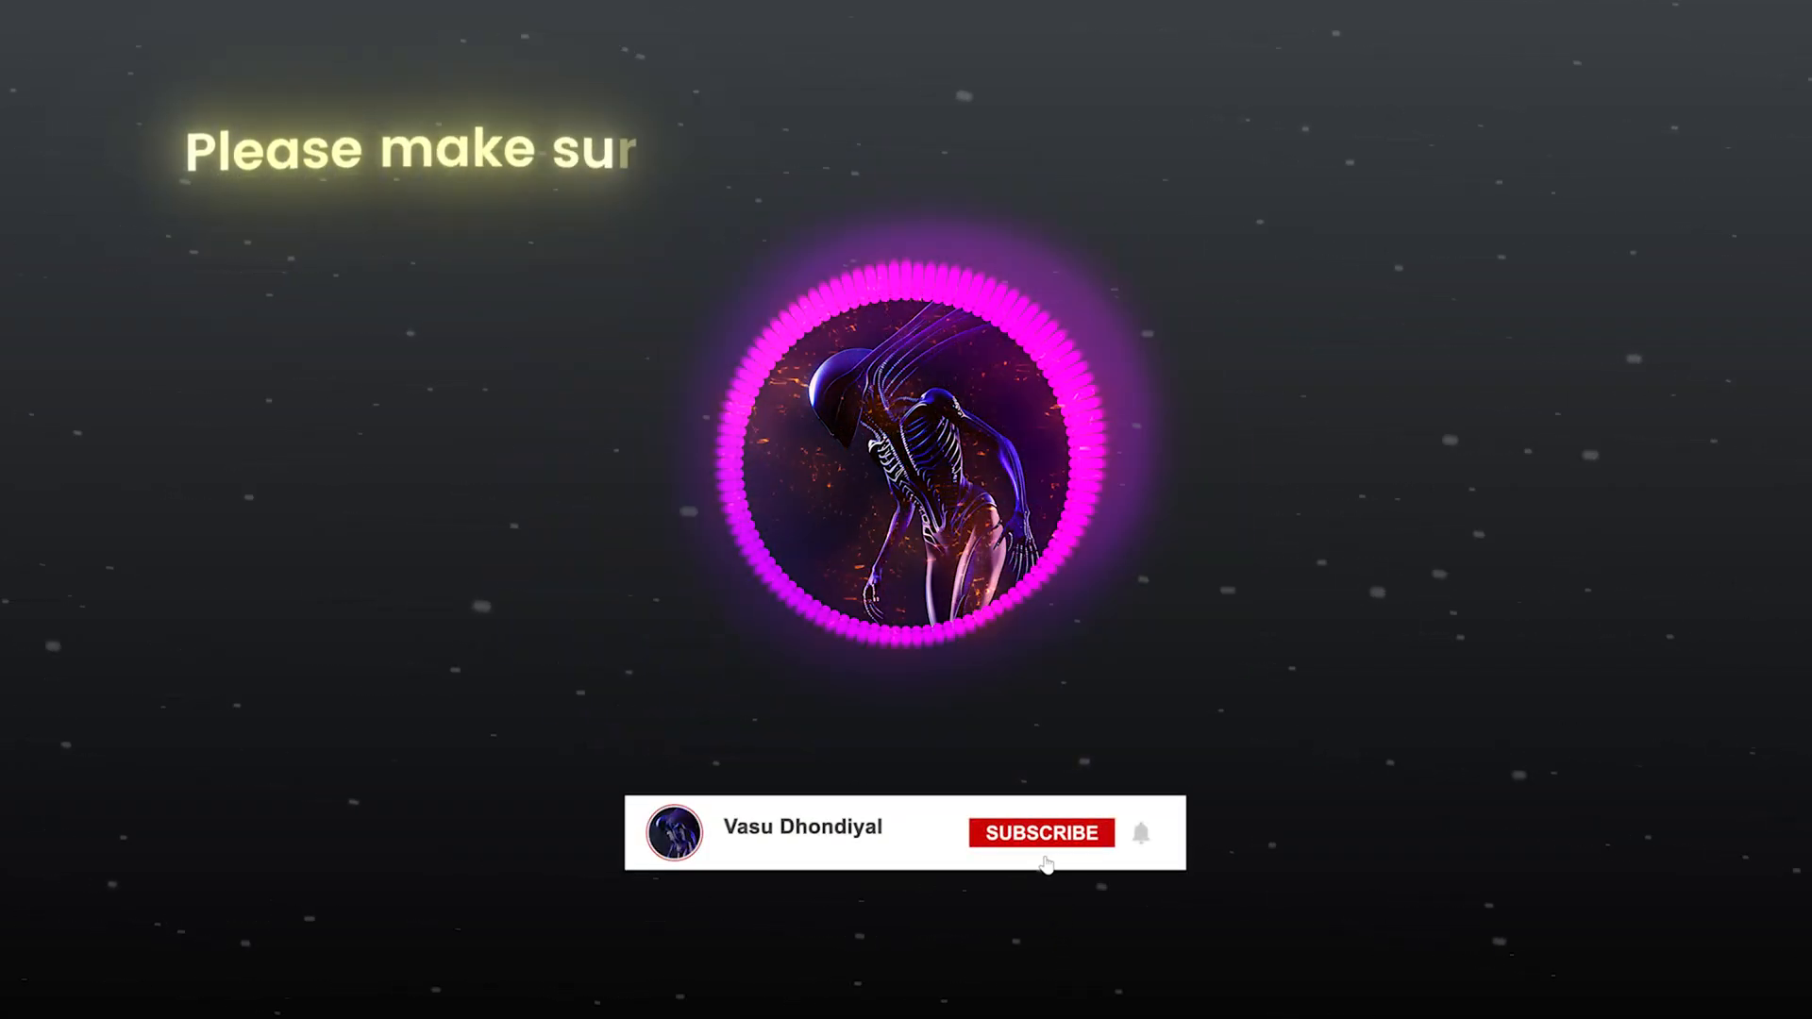
pyautogui.click(1041, 859)
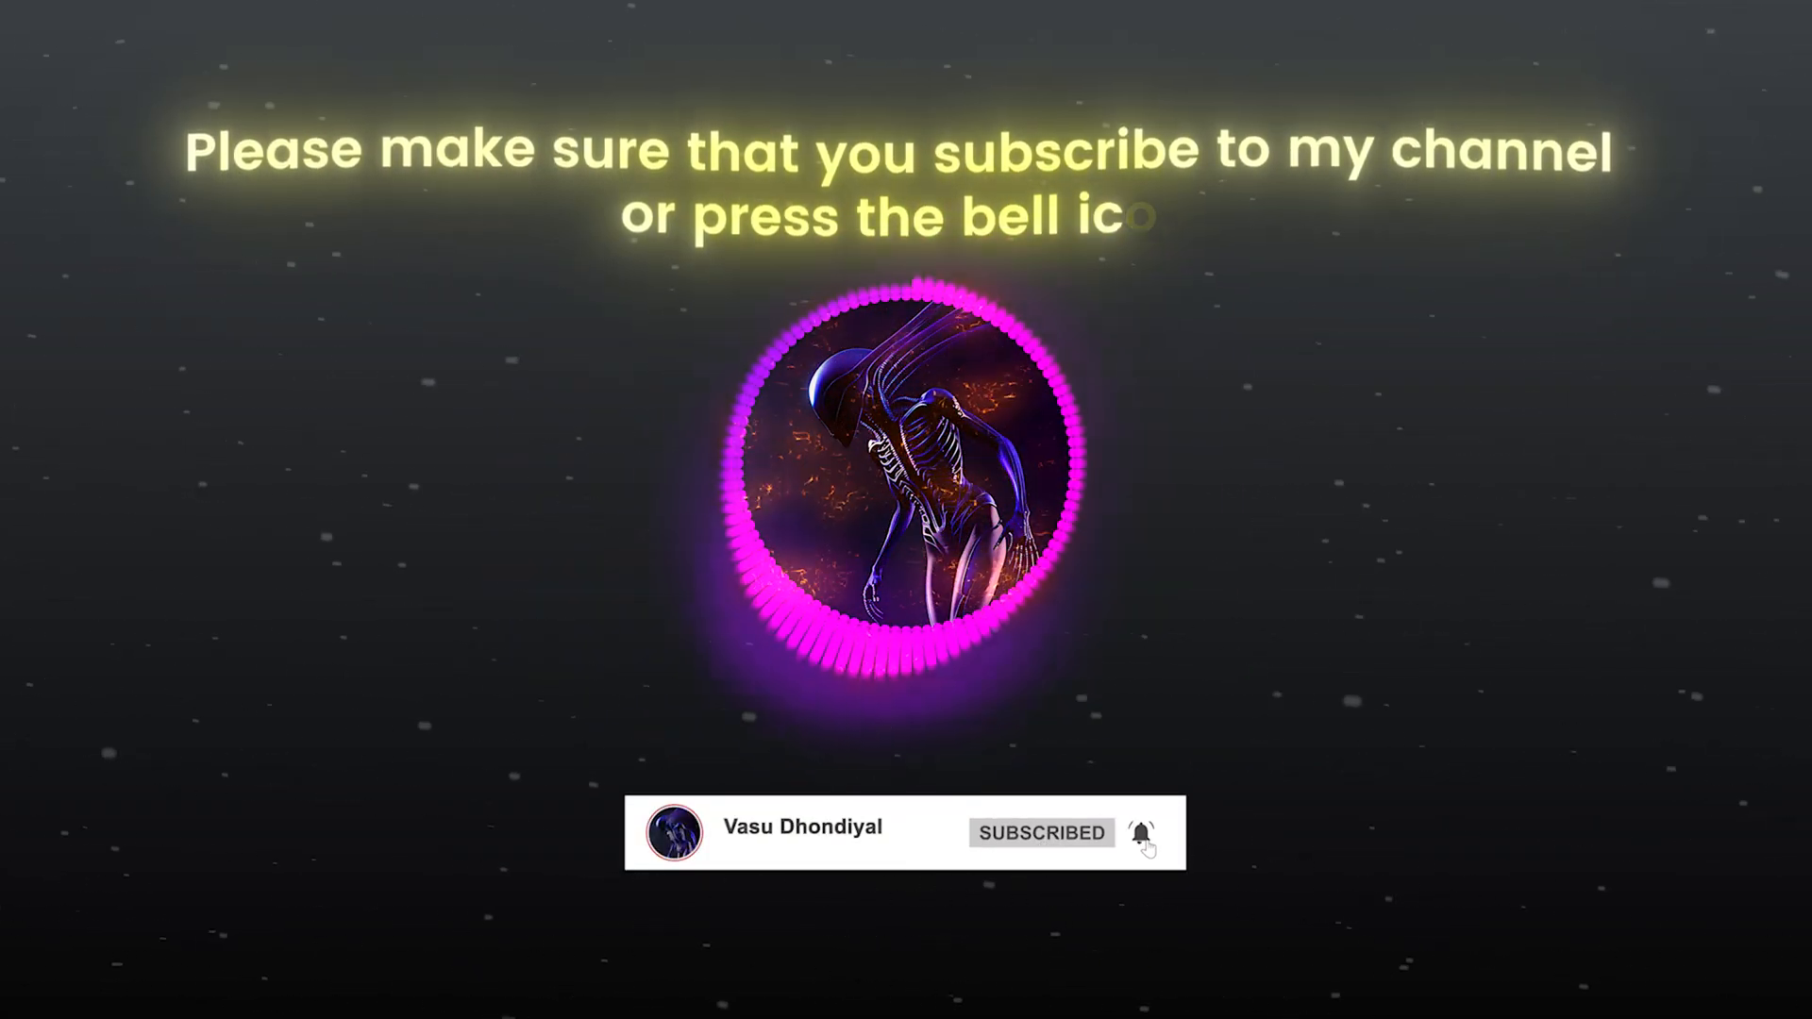